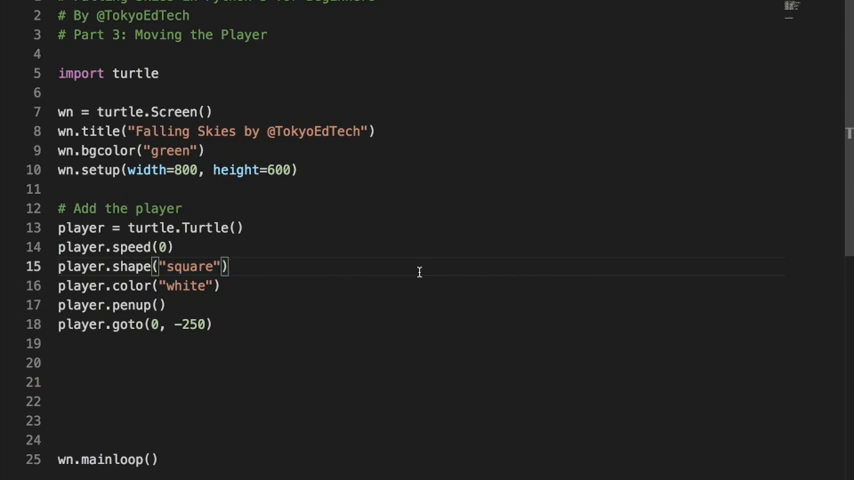
Run the Falling Skies turtle script in the terminal from the editor context menu
right_click(164, 246)
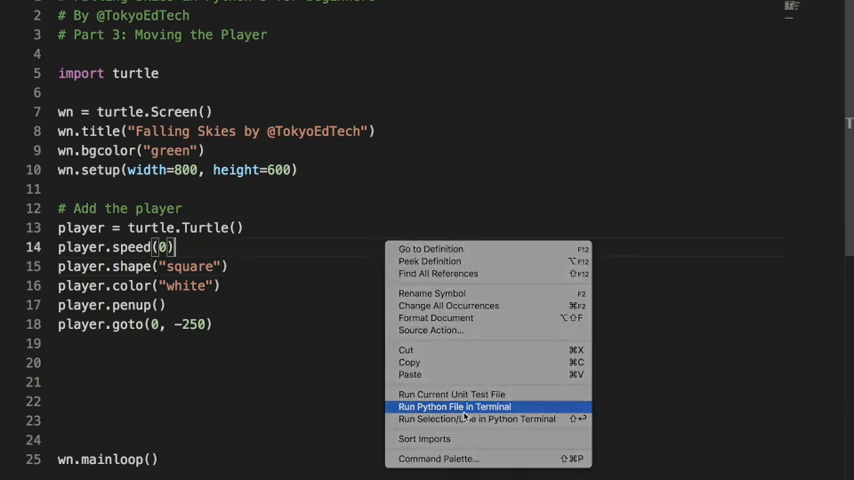
left_click(454, 406)
type("player.direction = \"")
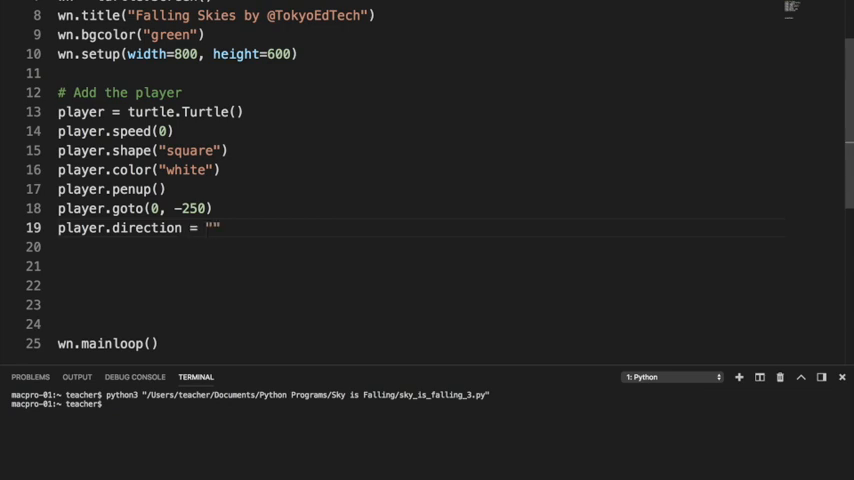
Set player.direction to "left" and run the script again in the terminal
type("left")
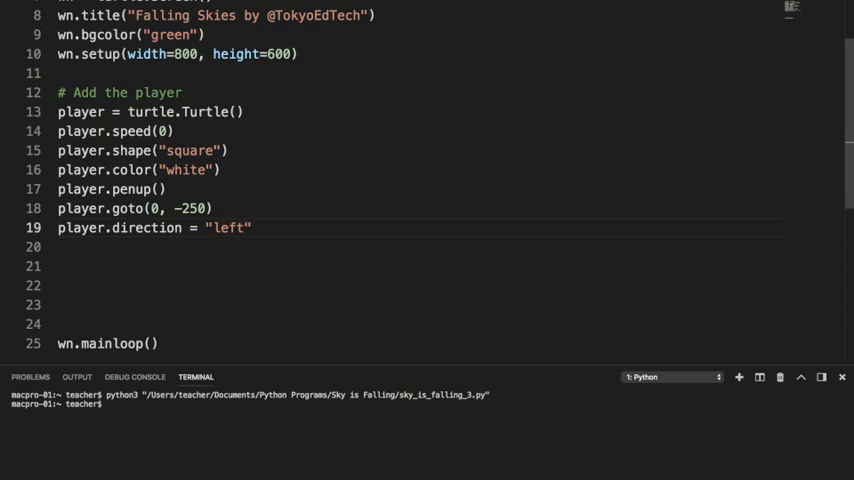
right_click(180, 208)
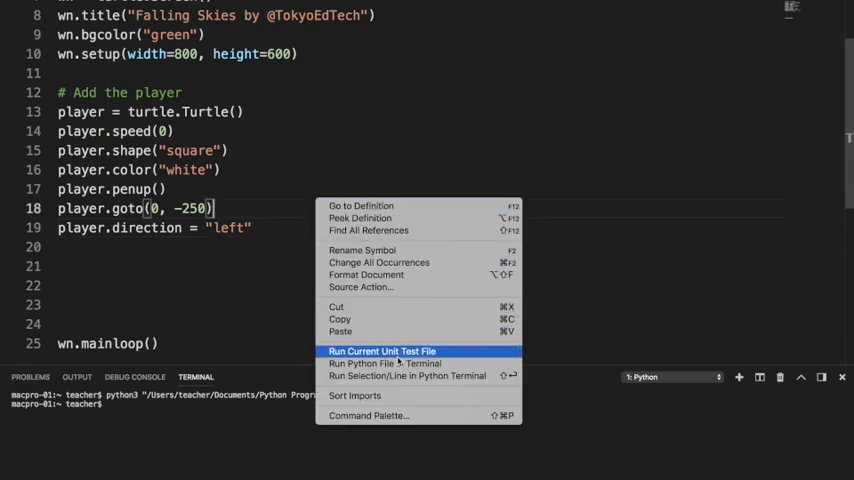
left_click(382, 350)
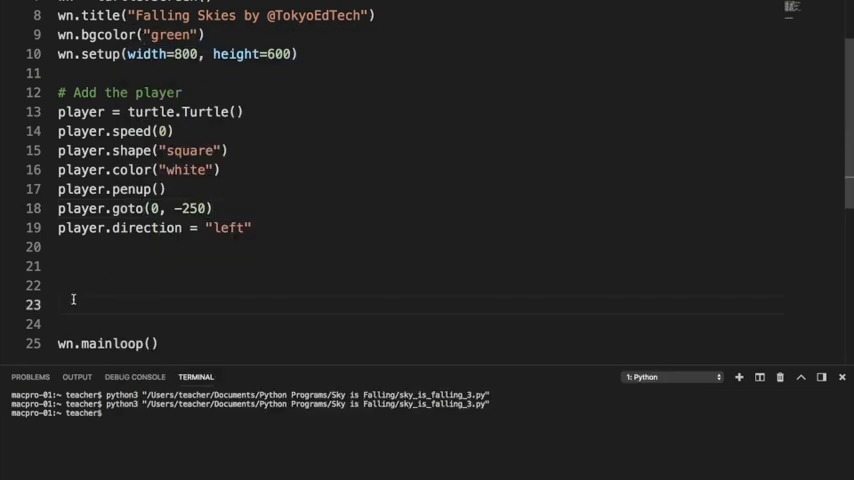
Add a # Main game loop comment, a while True: loop, and an indented # Move the player comment
type("whilt")
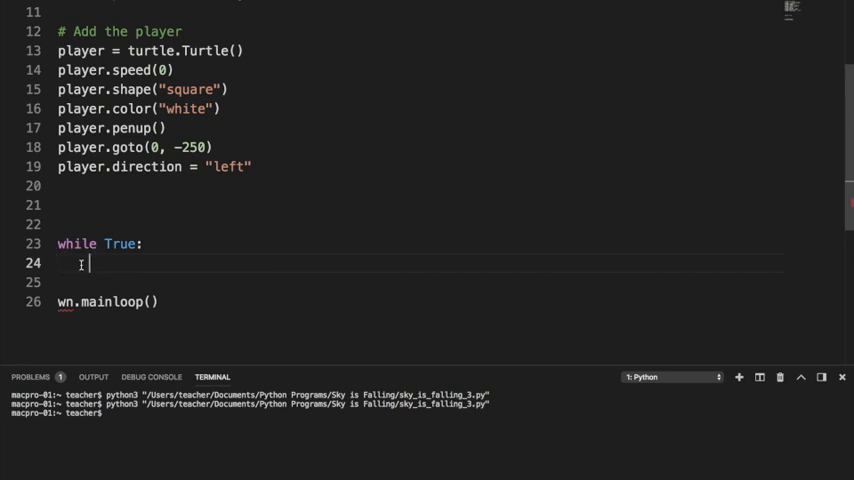
key("Backspace")
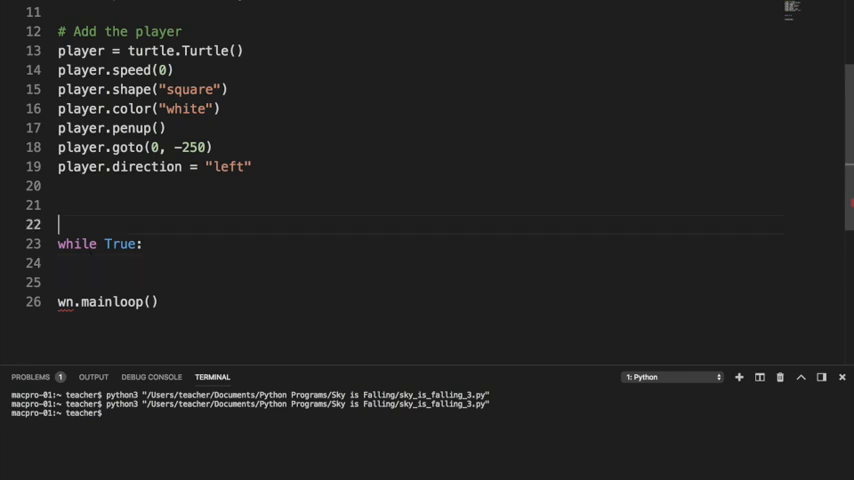
type("# Main game")
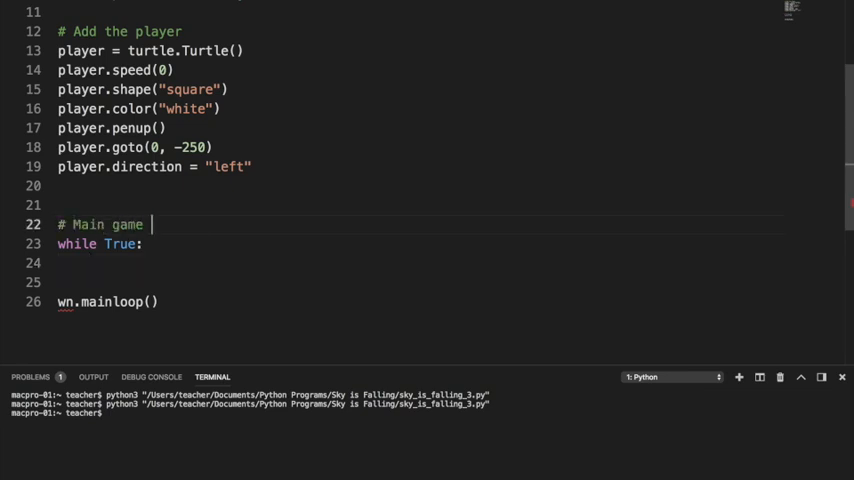
type("loop")
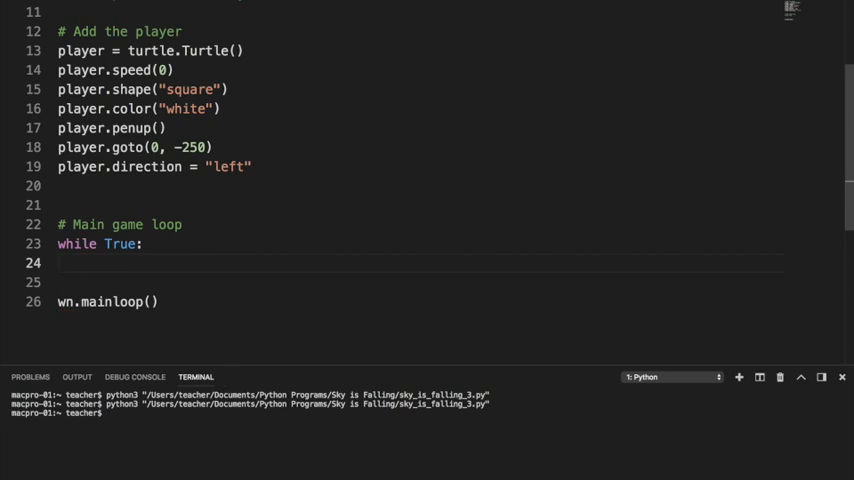
key("enter")
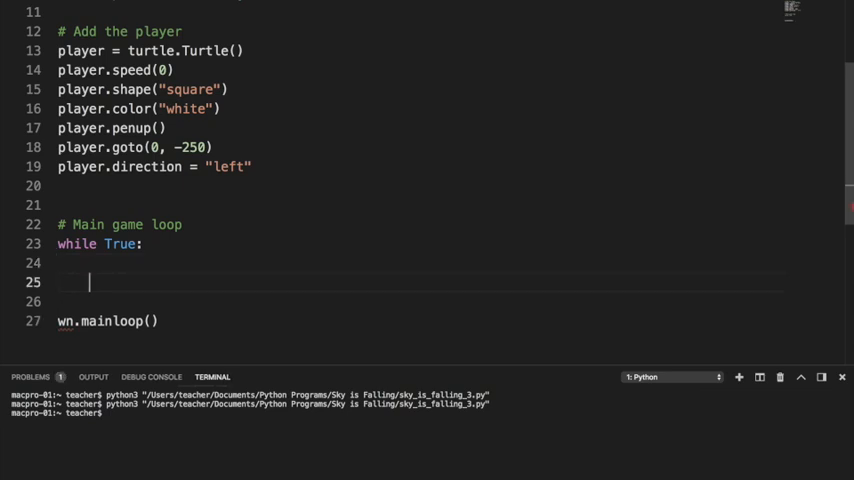
type("# Move the player")
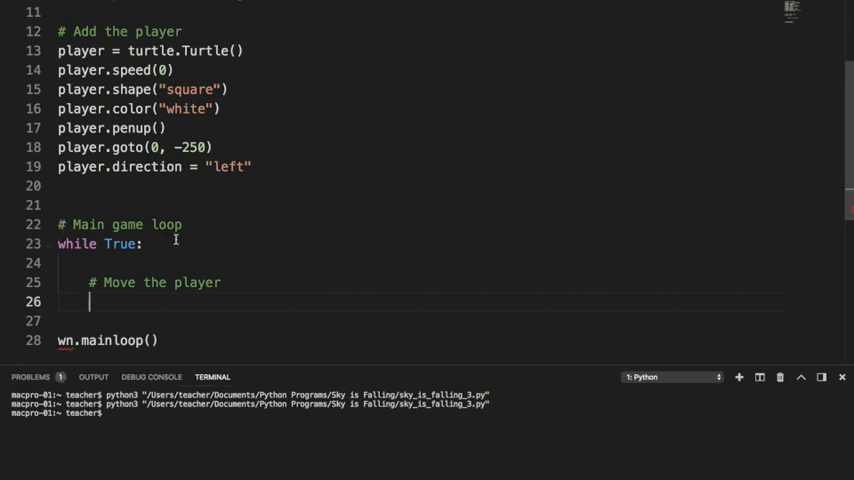
mouse_move(176, 282)
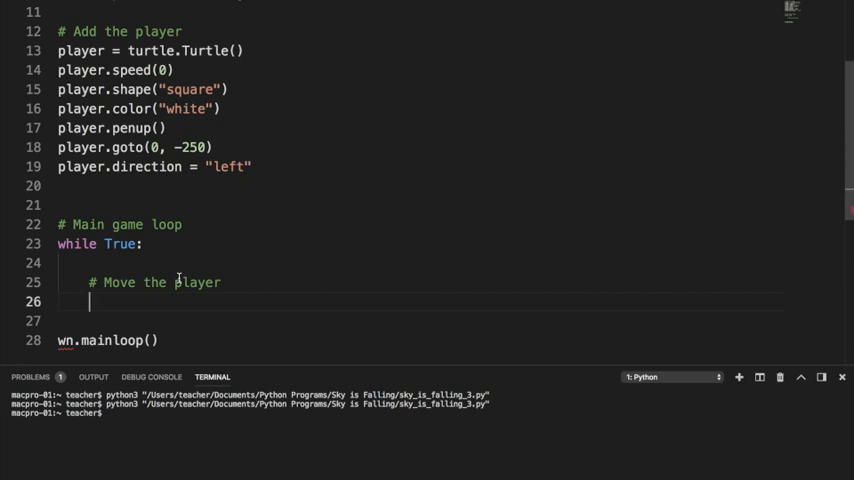
Write if player.direction == "left": under the Move the player comment
type("if")
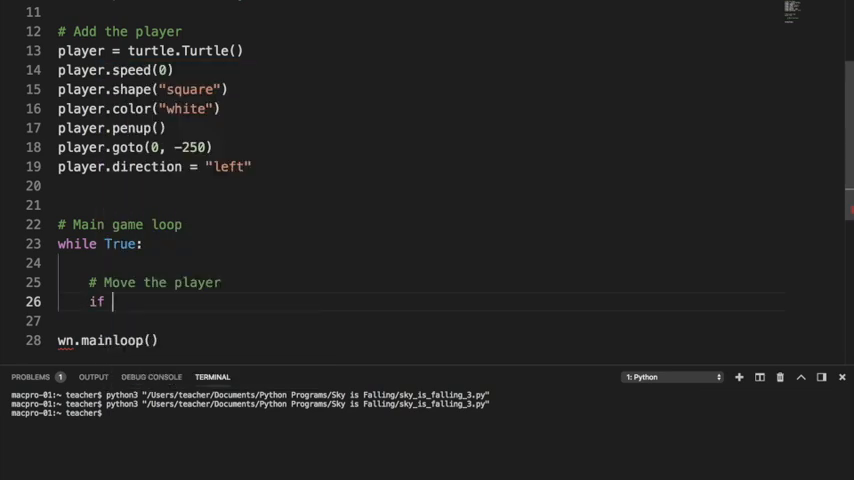
type("player.direc")
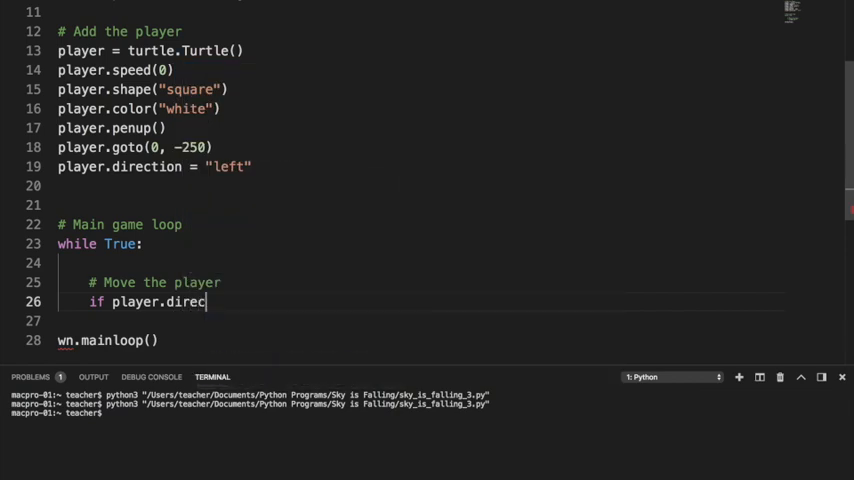
type("tion == \"")
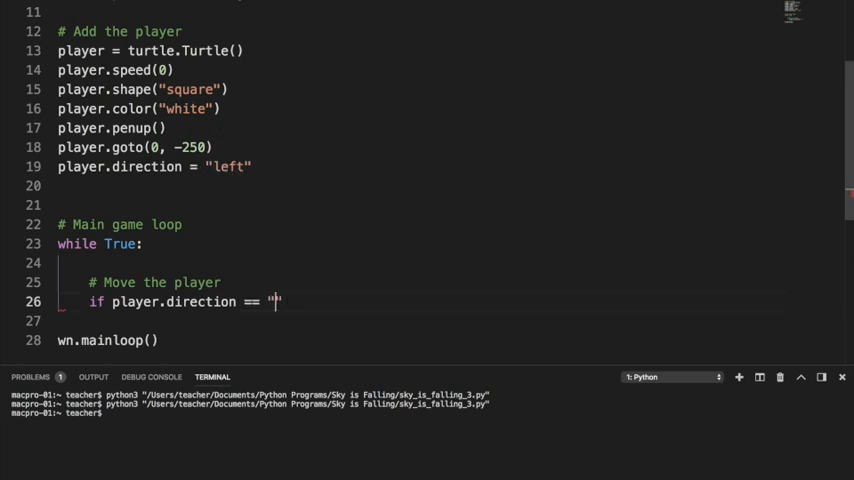
type("left\":")
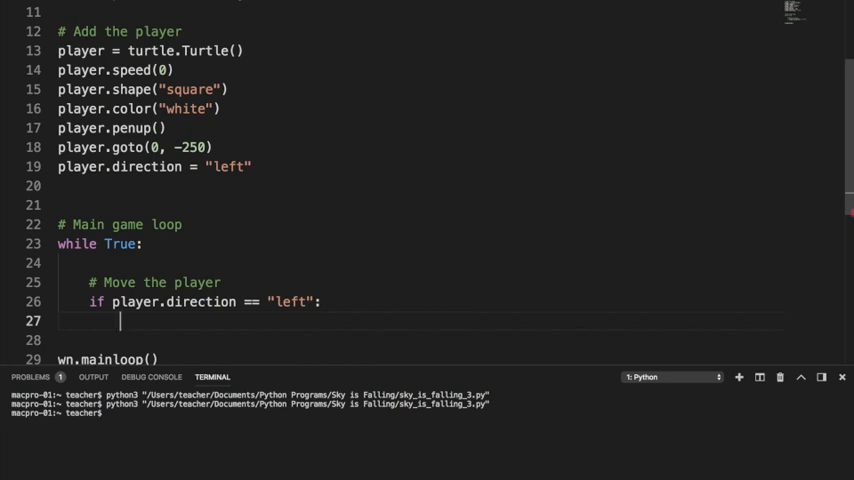
mouse_move(384, 212)
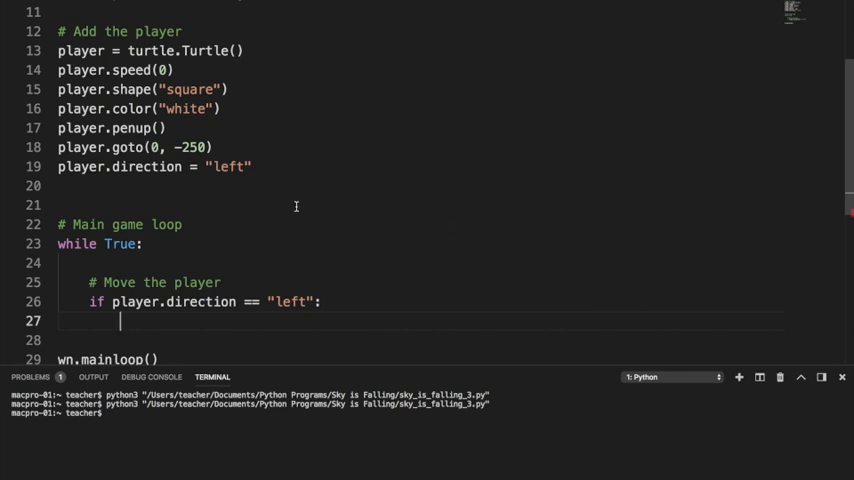
mouse_move(384, 228)
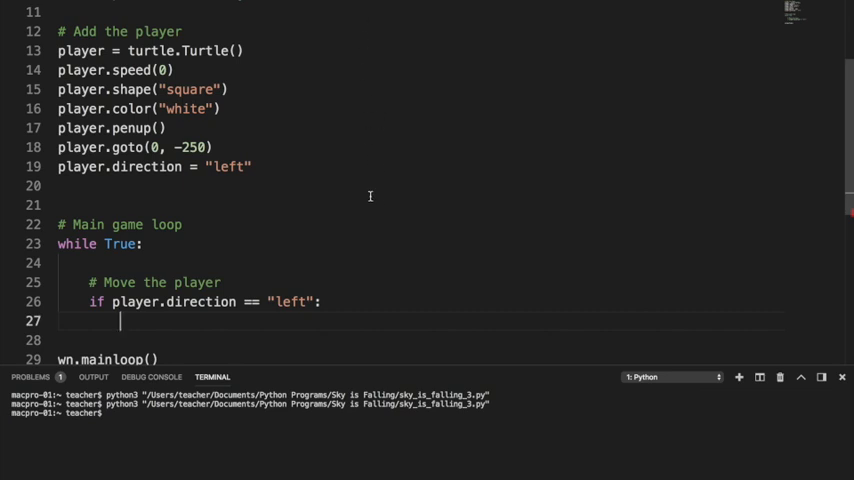
mouse_move(626, 240)
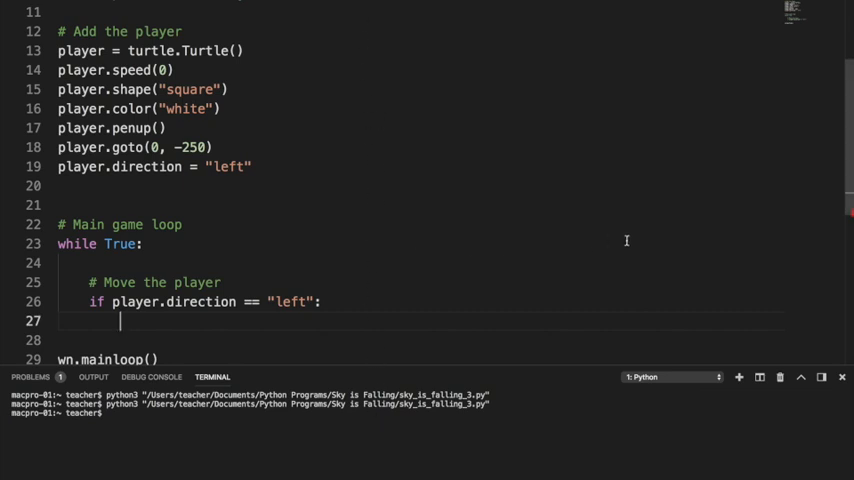
mouse_move(676, 244)
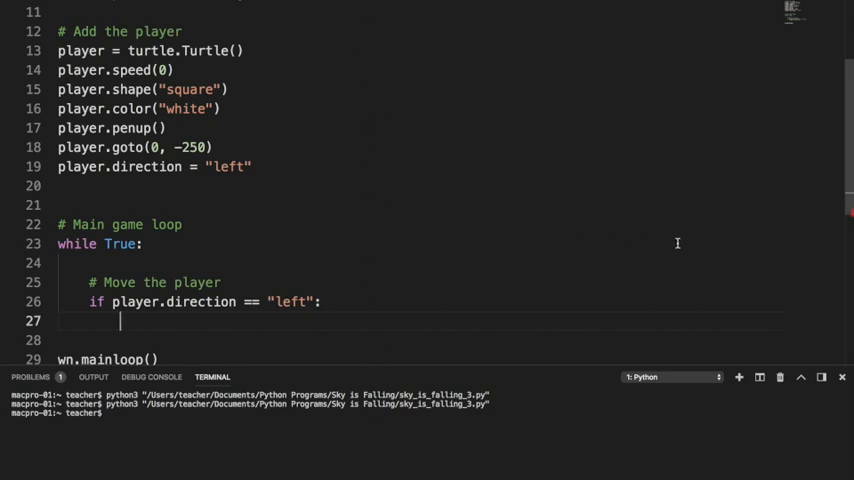
mouse_move(448, 242)
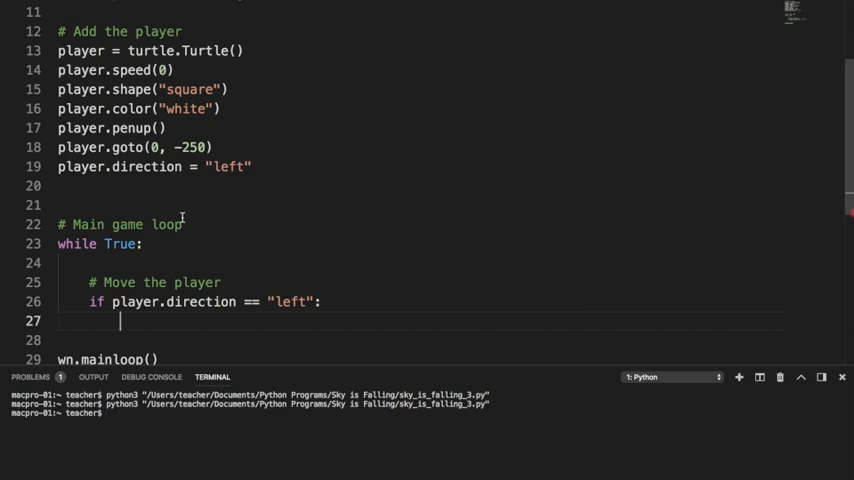
In the left branch, read x = player.xcor(), subtract 3, and set it back with player.setx(x)
type("x =")
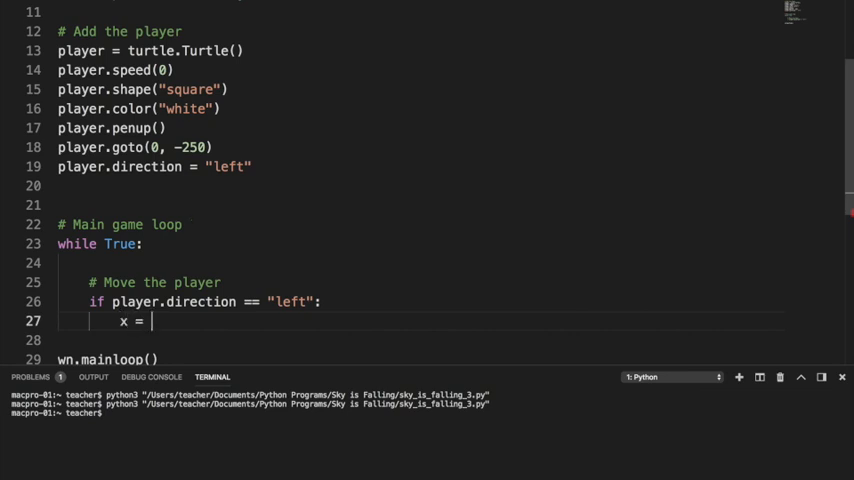
type("player.s")
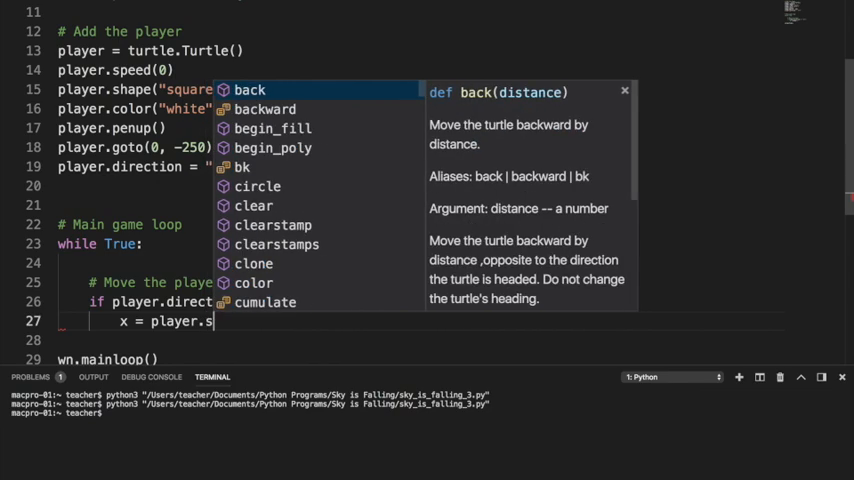
type("cor(")
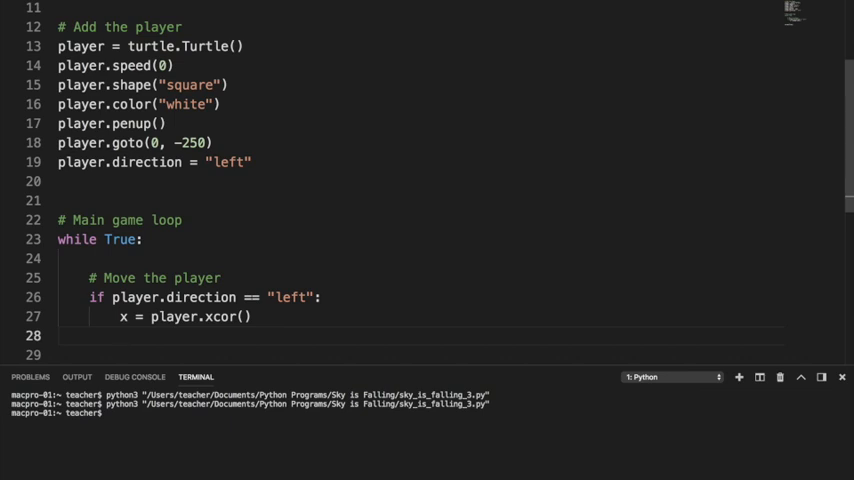
type("x")
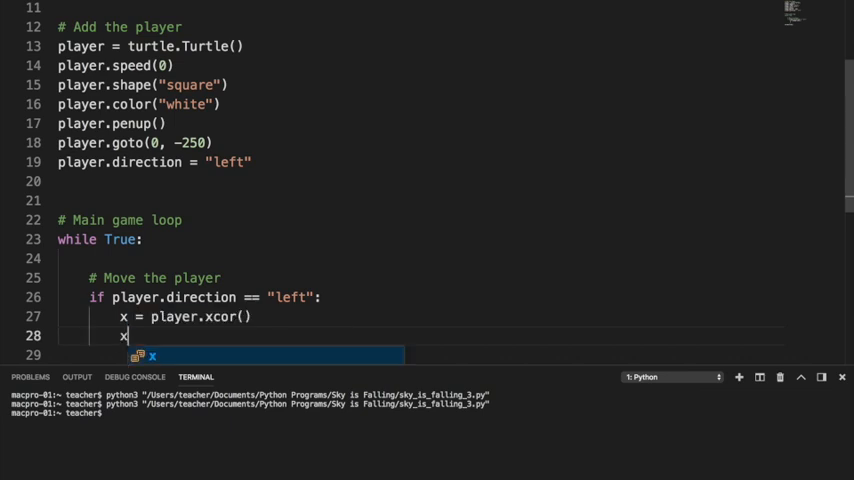
type("-=")
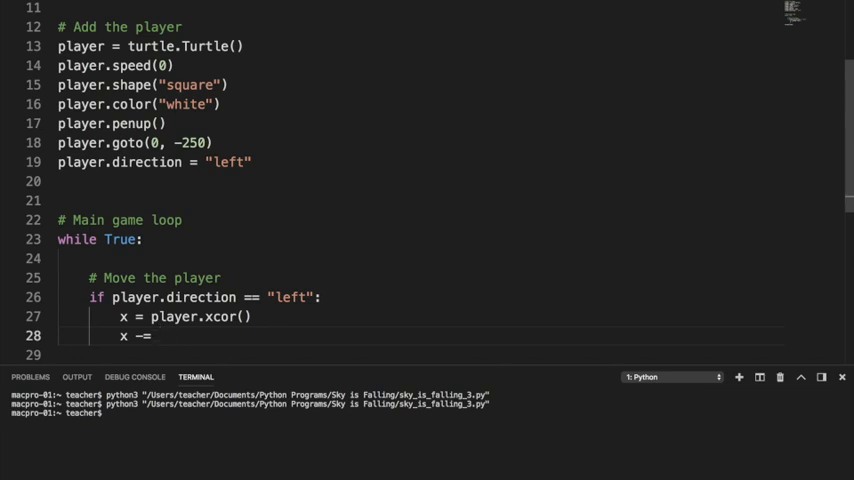
type("3")
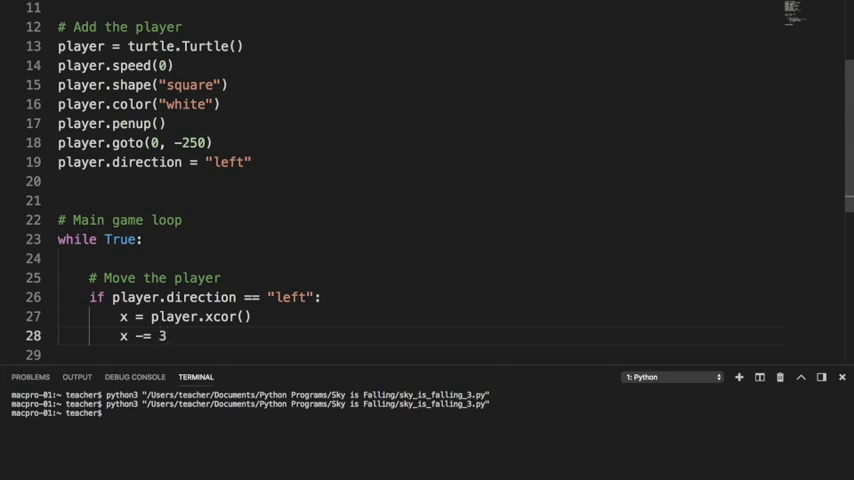
type("player.setx(x")
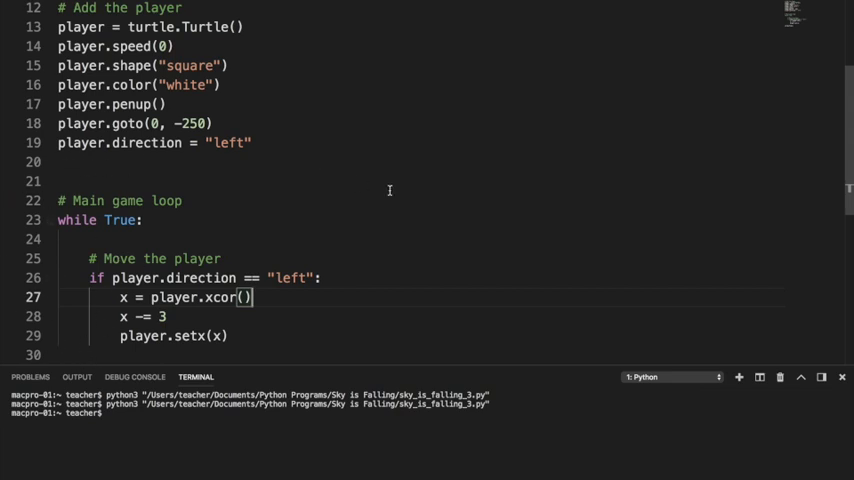
Run the script, then change the starting player.direction from "left" to "right"
right_click(380, 162)
type("ri")
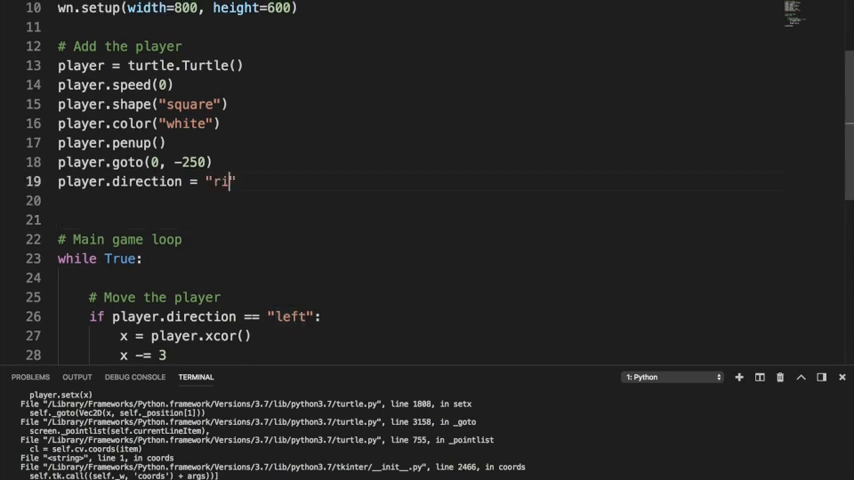
type("ght")
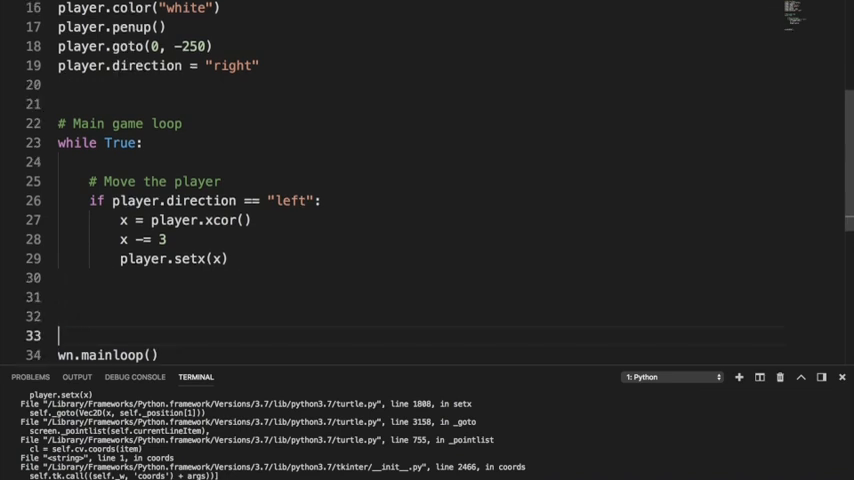
Turn the copied branch into a "right" check that adds 3 to x with +=
scroll("down", 3)
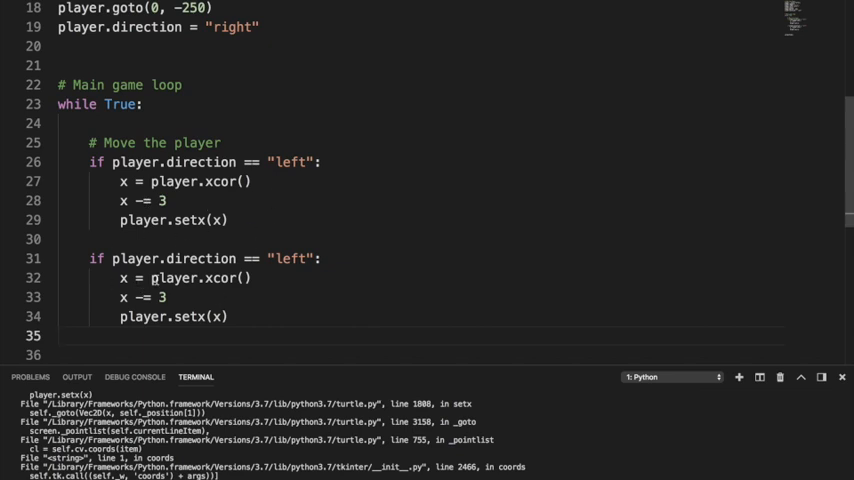
mouse_move(142, 258)
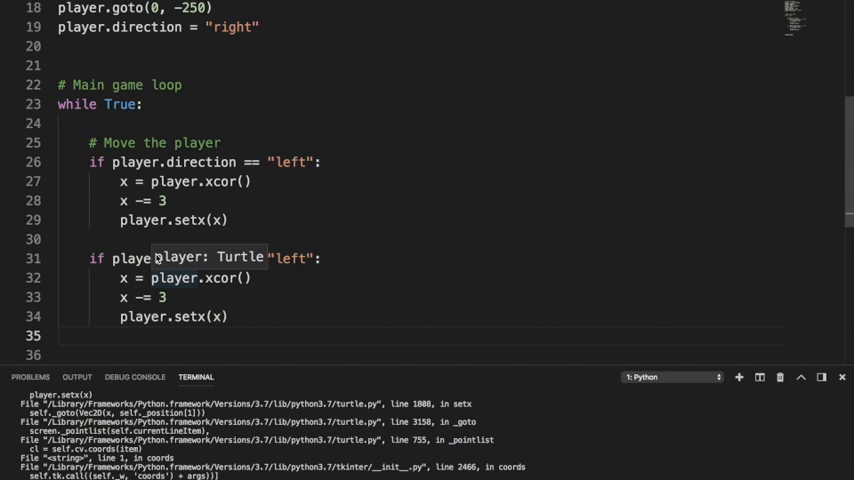
double_click(290, 258)
type("righ")
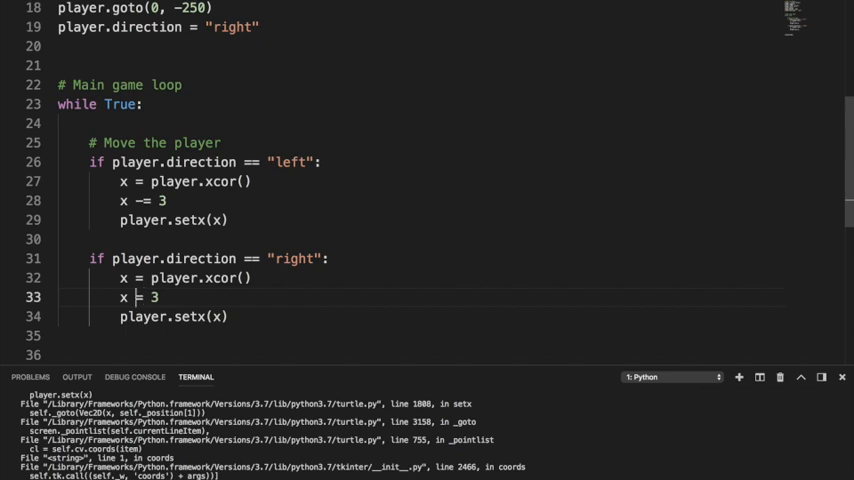
type("+")
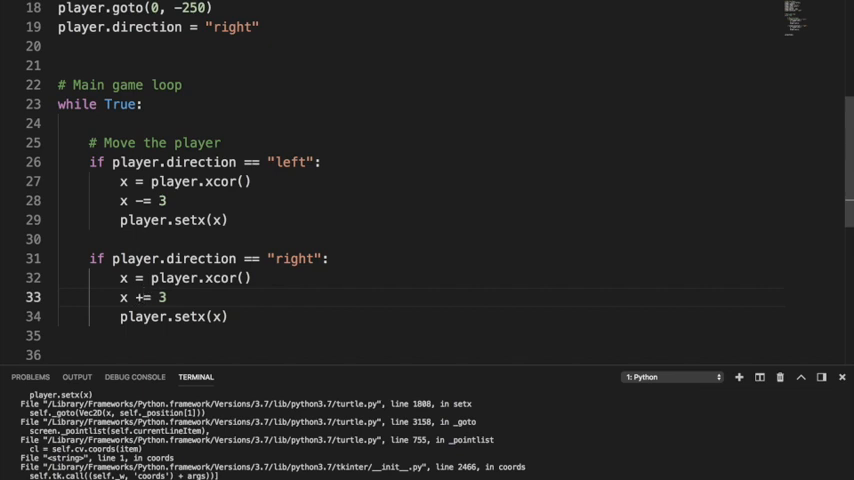
Run the script, view the green Falling Skies window, and close it
right_click(144, 104)
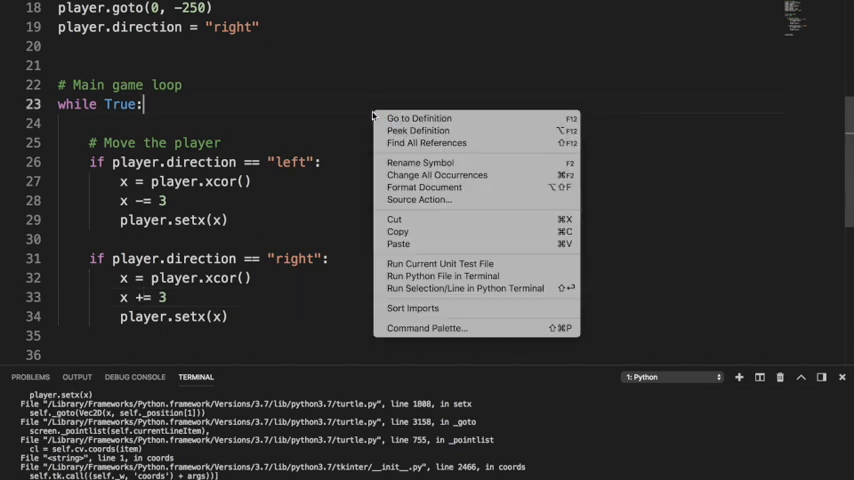
mouse_move(442, 276)
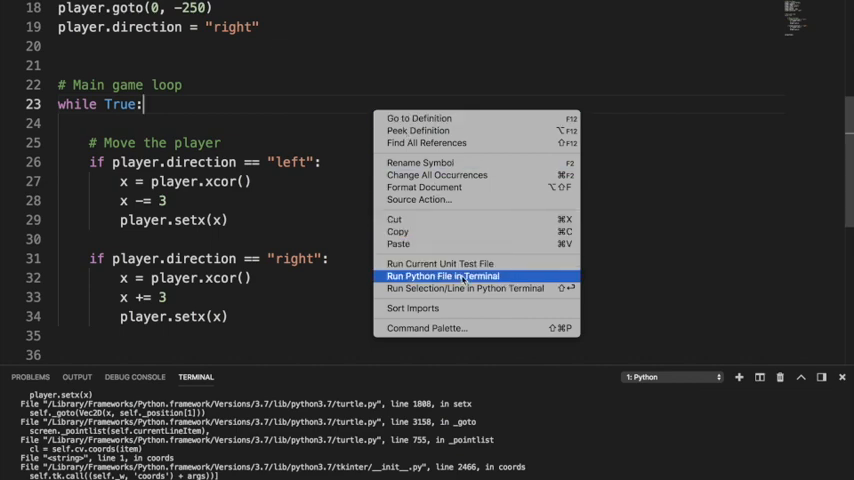
left_click(442, 276)
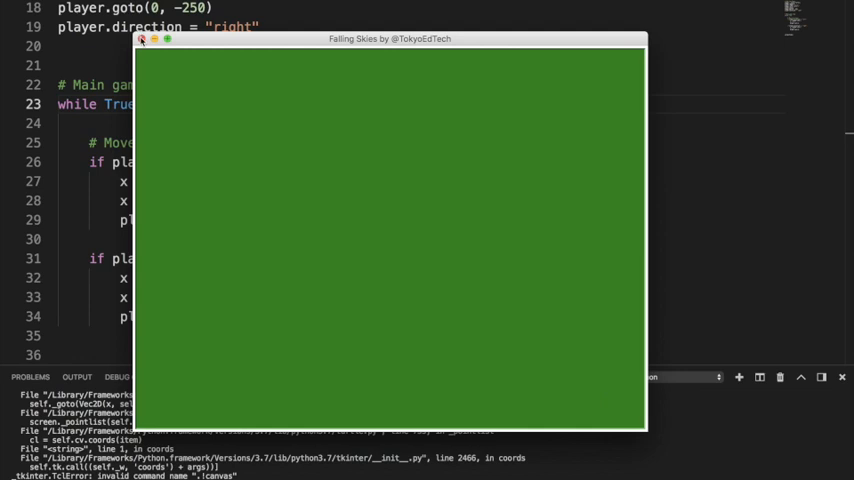
left_click(142, 40)
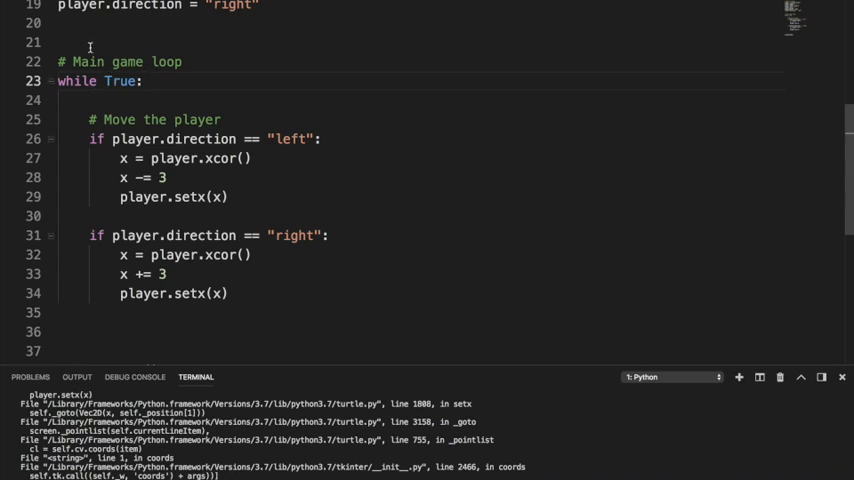
mouse_move(80, 120)
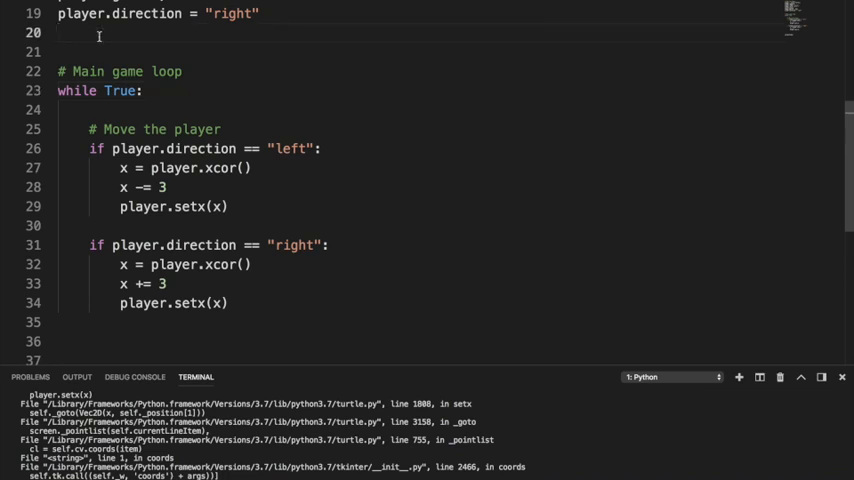
Add a # Functions section defining go_left() that sets player.direction = "left"
type("# fu")
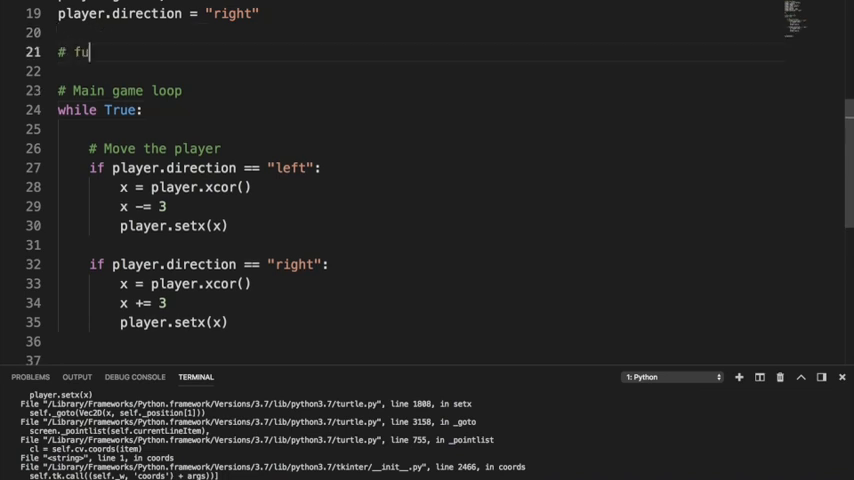
type("nctions")
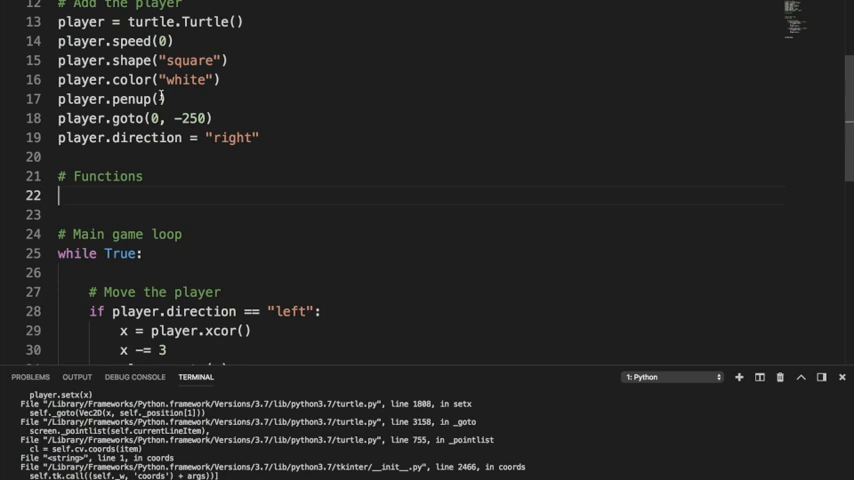
type("def")
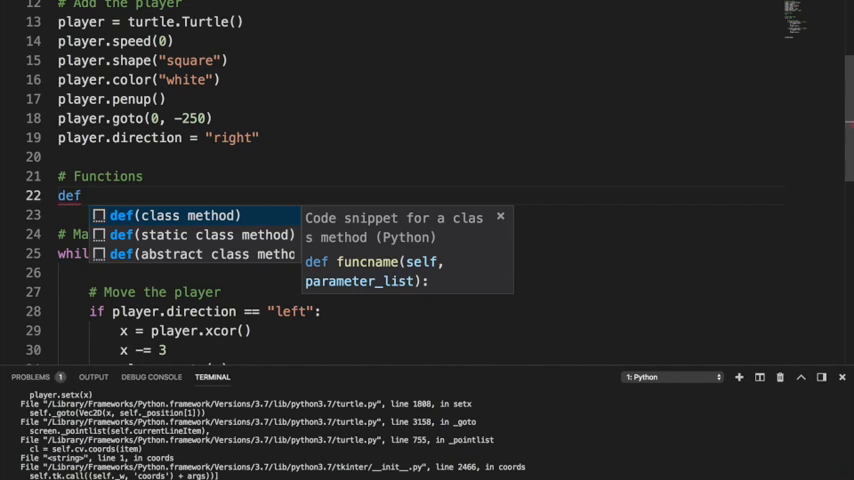
type("go_left")
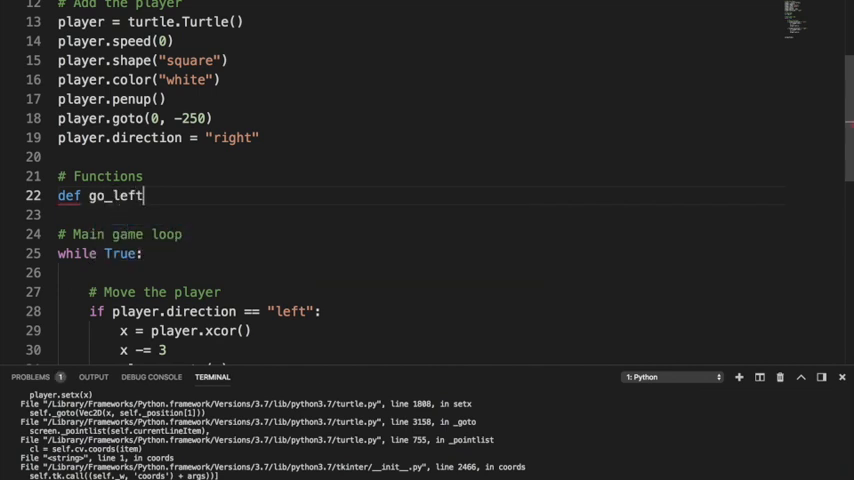
type("():")
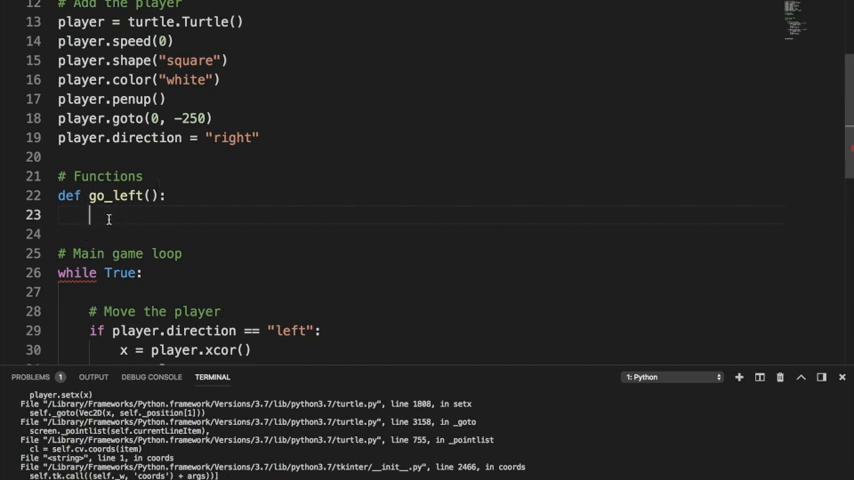
mouse_move(198, 104)
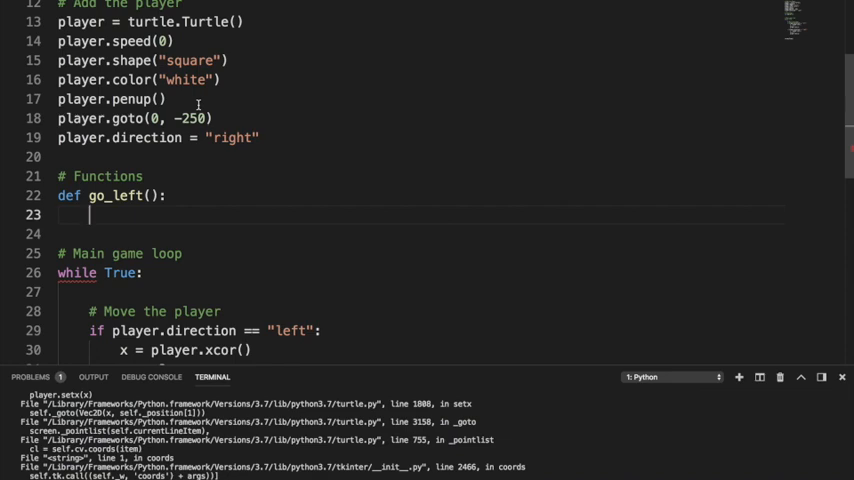
type("player")
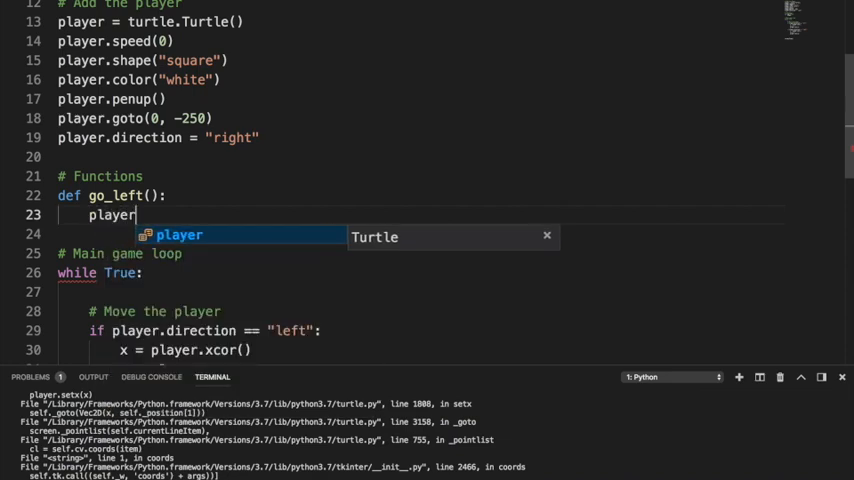
type(".direction =")
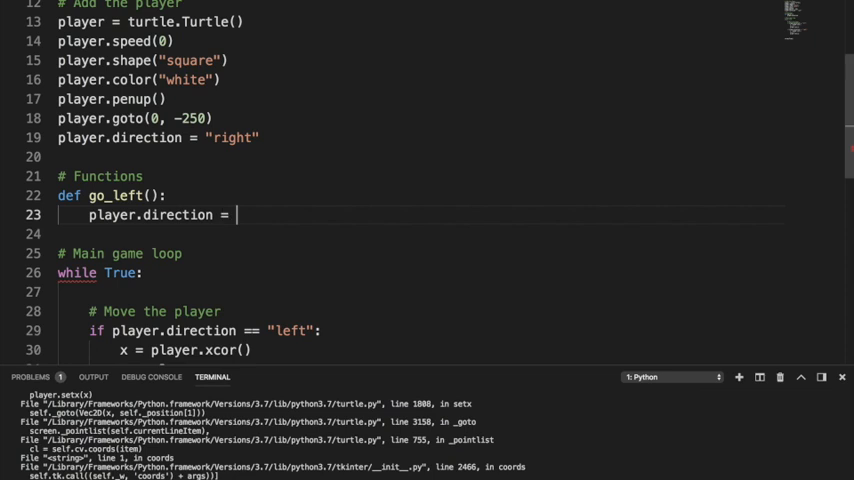
type("\"left\"")
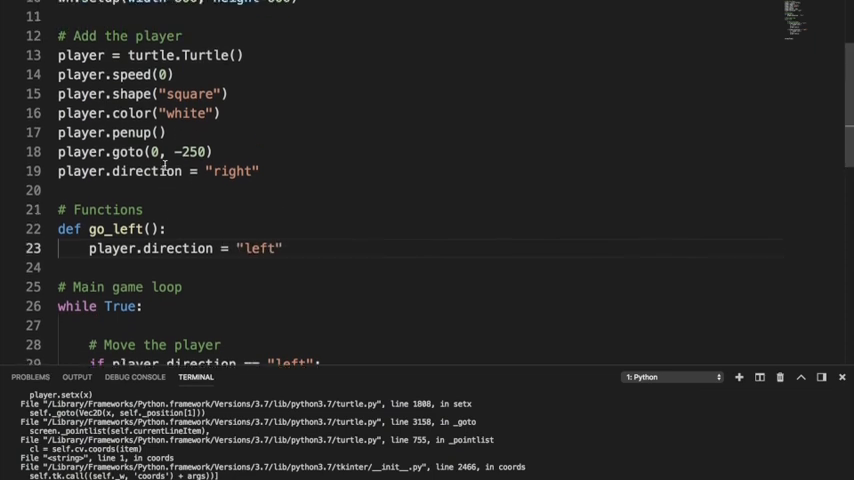
Scroll down to the while True loop where go_left() and the right-direction block are added
scroll("down", 3)
type("stop")
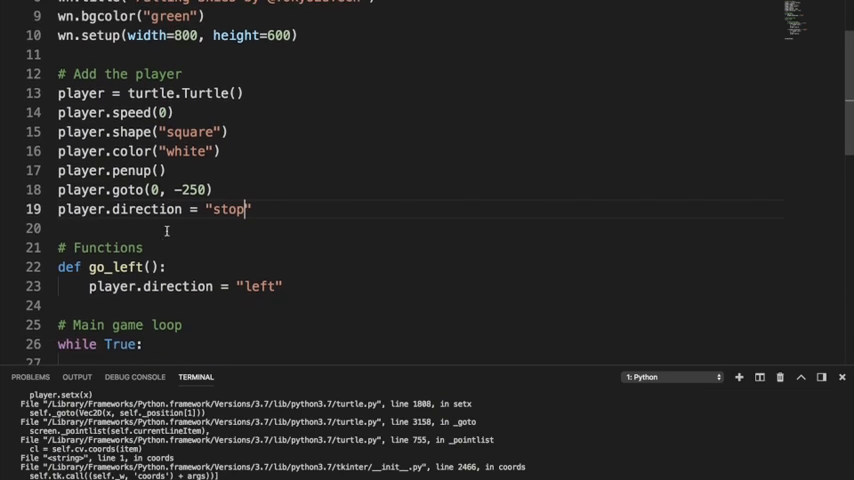
scroll("down", 3)
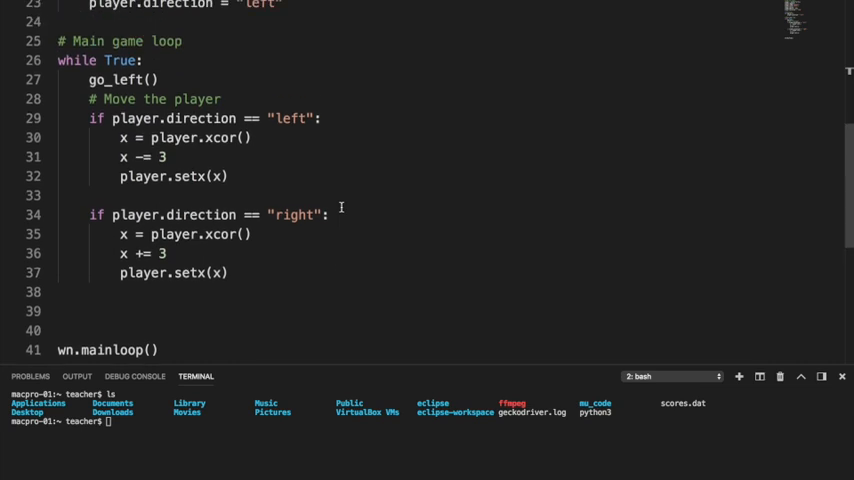
Run the file, then copy go_left below itself and begin renaming it to go_right
scroll("up", 3)
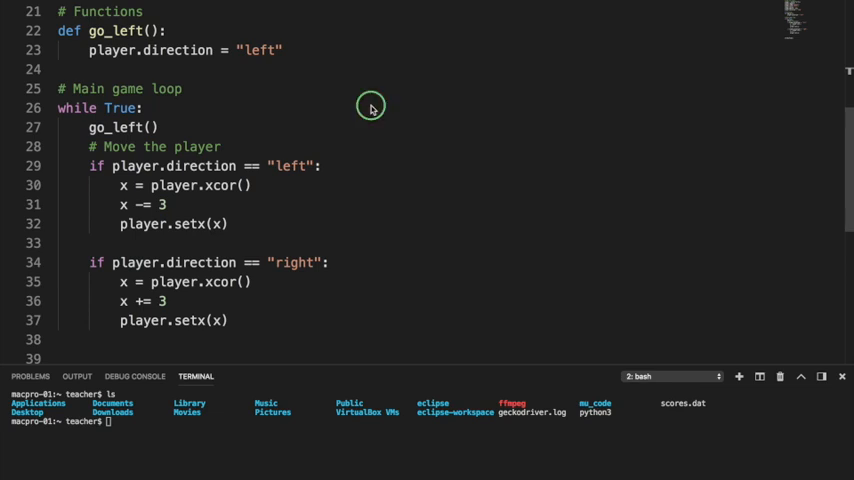
right_click(370, 104)
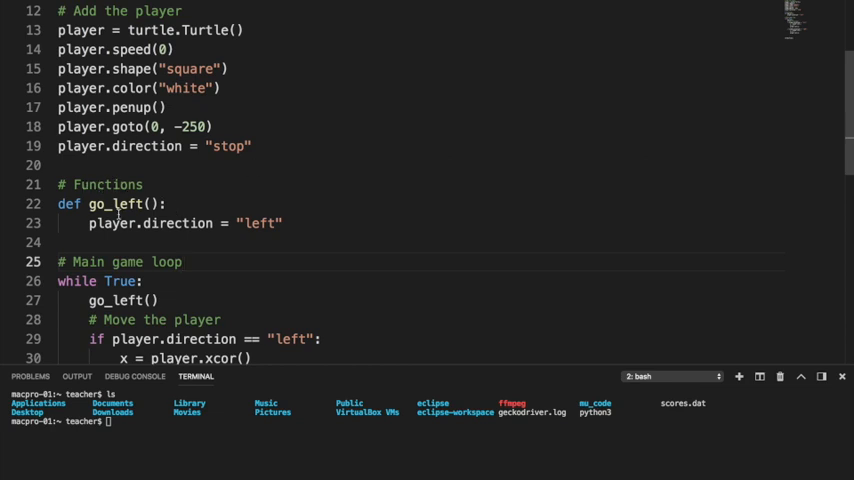
right_click(150, 204)
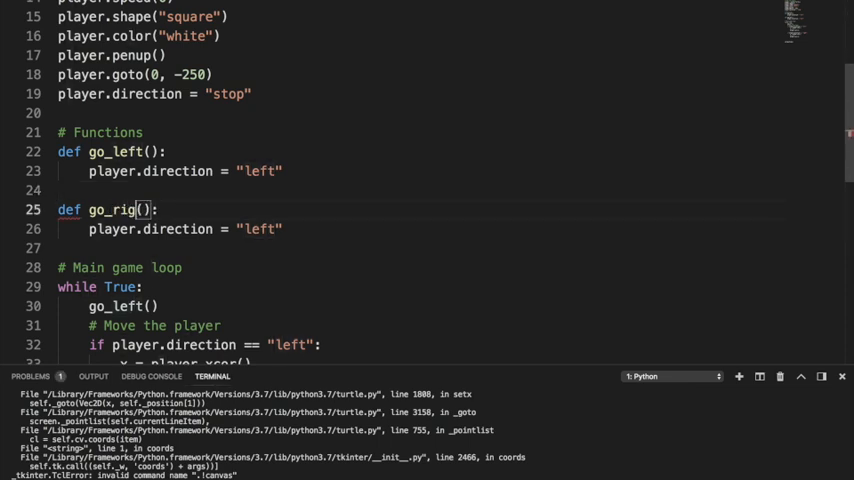
Complete the go_right function so it sets player.direction to "right" and clear the loop's test call
type("ht")
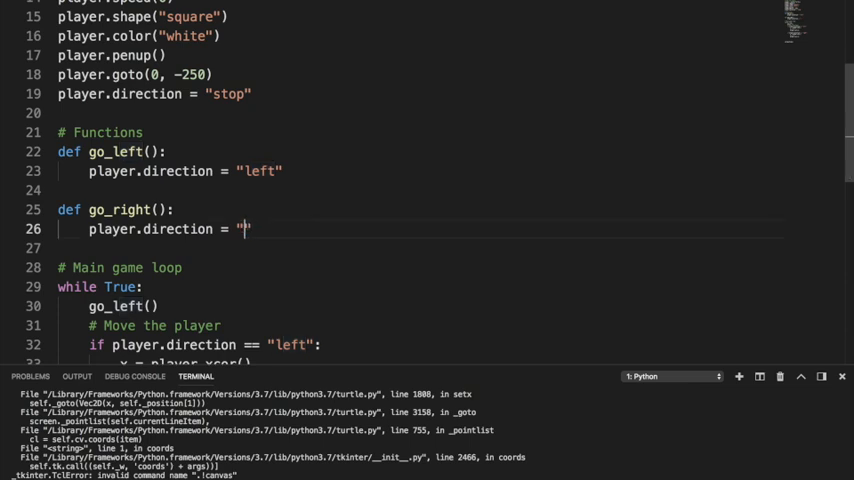
type("right")
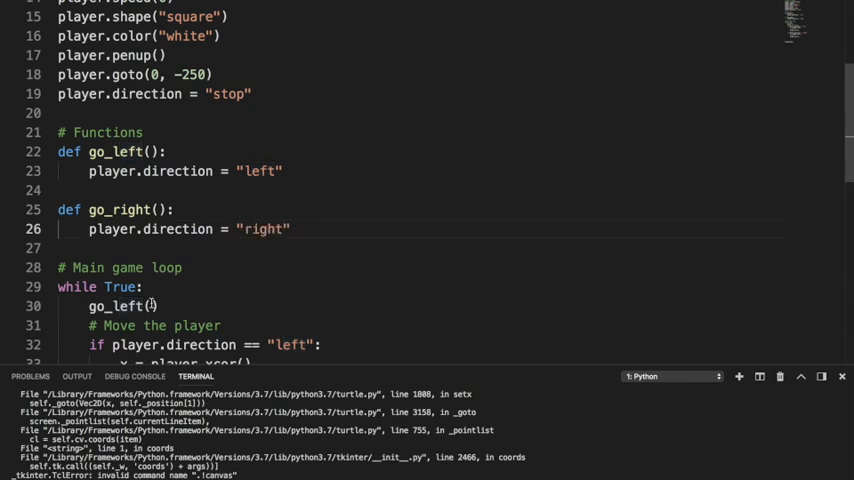
double_click(124, 306)
type("righ")
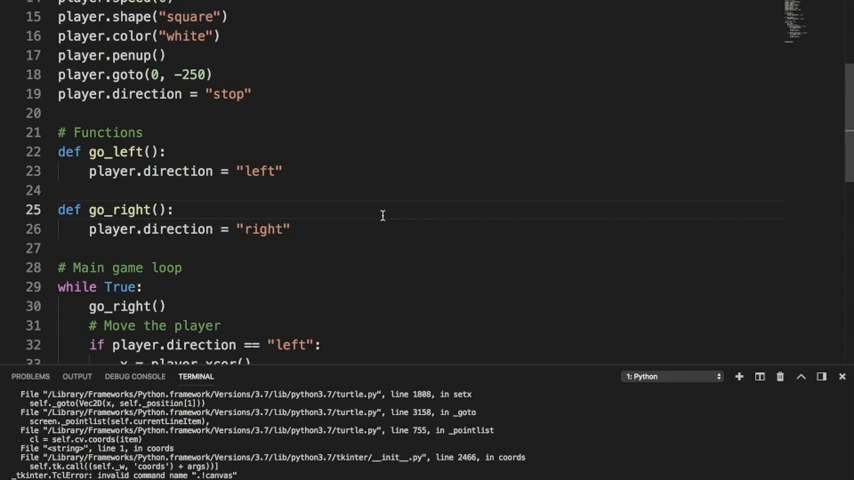
Rerun the script with Run Python File in Terminal
right_click(176, 210)
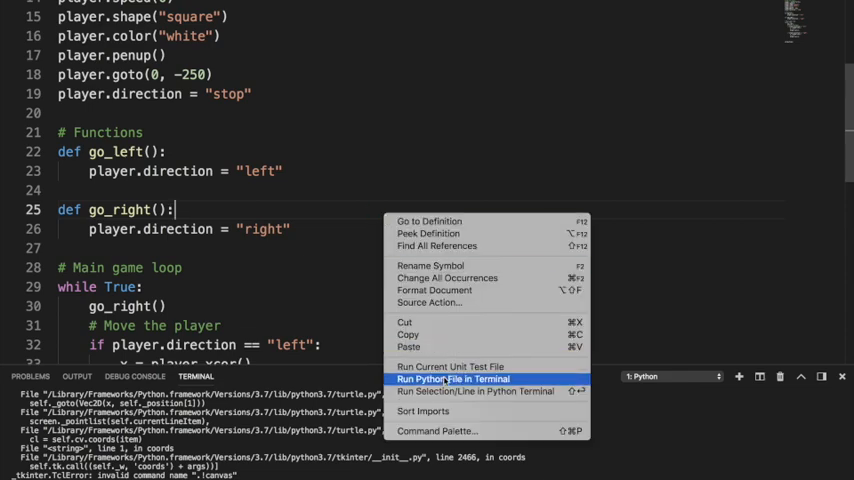
left_click(454, 378)
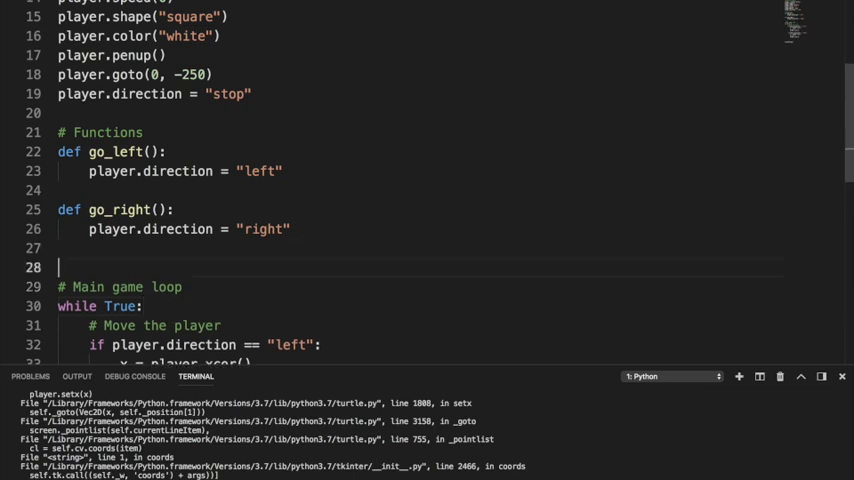
Add a # Keyboard Binding section above the main loop with wn.listen()
key("enter")
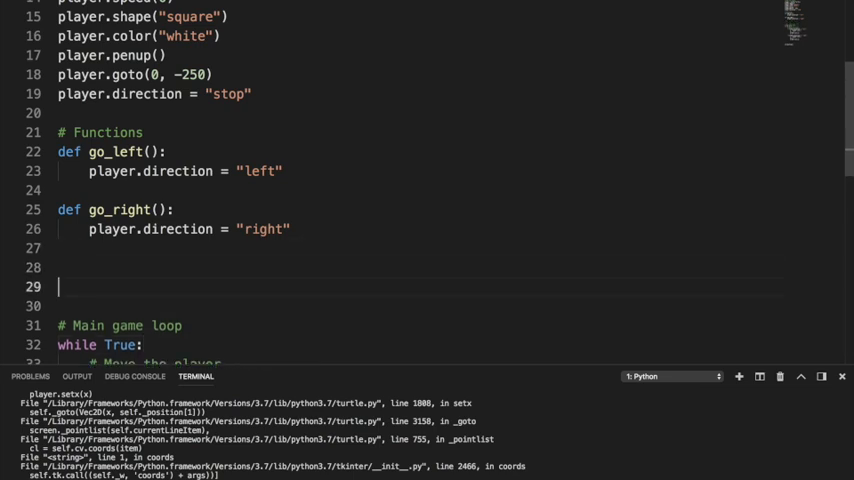
type("# Keyboard Binding")
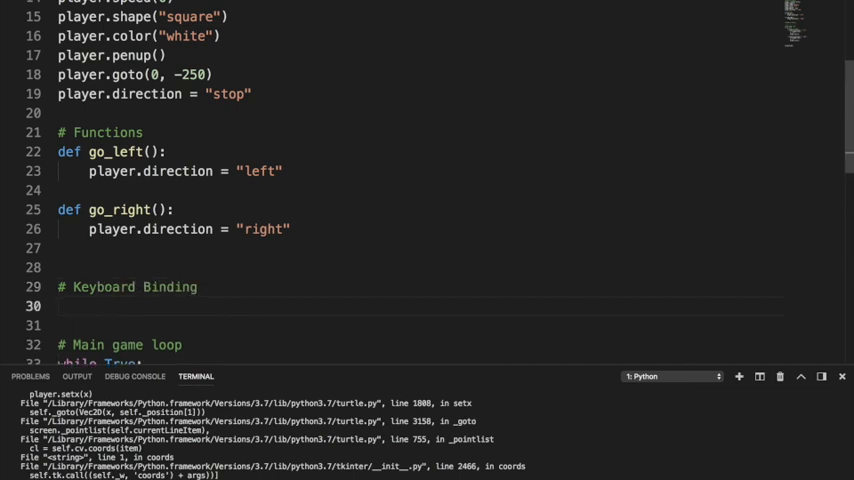
type("wn")
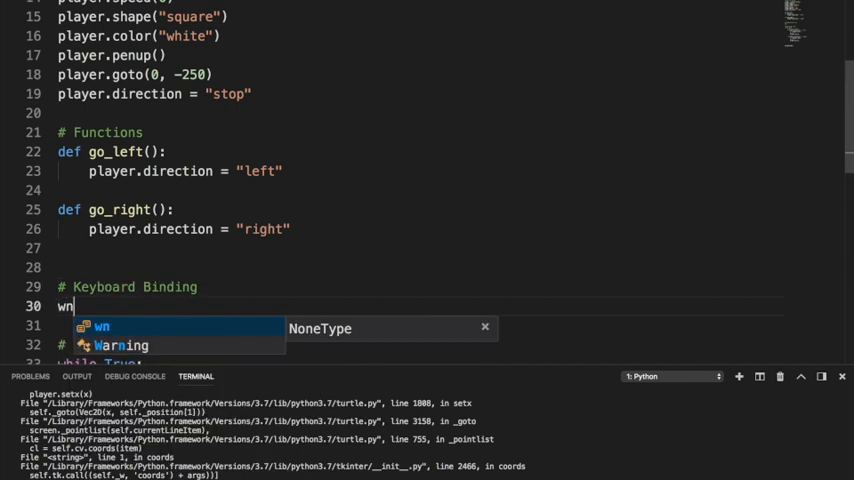
type(".listen")
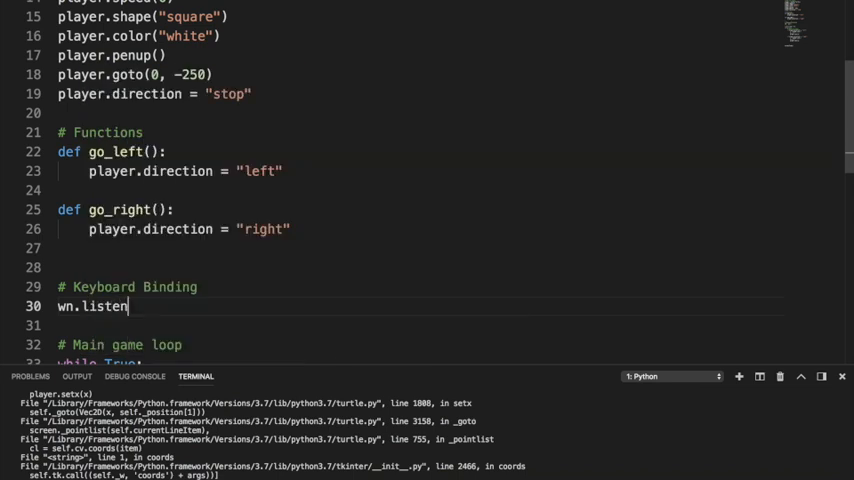
type("()")
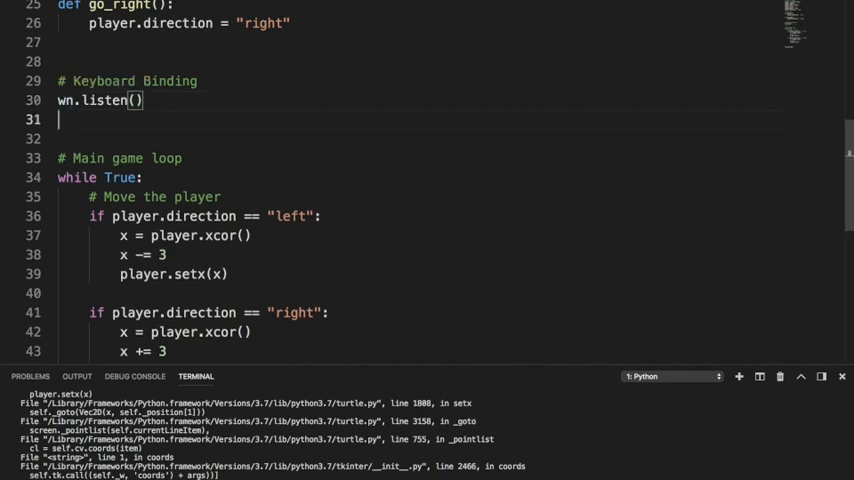
Bind the Left key to go_left with wn.onkeypress(go_left, "Left")
type("wn.onkeypres")
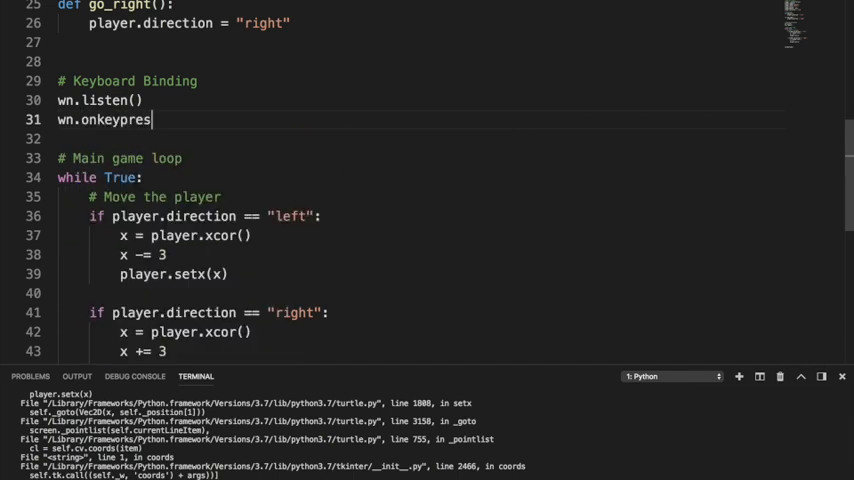
type("()")
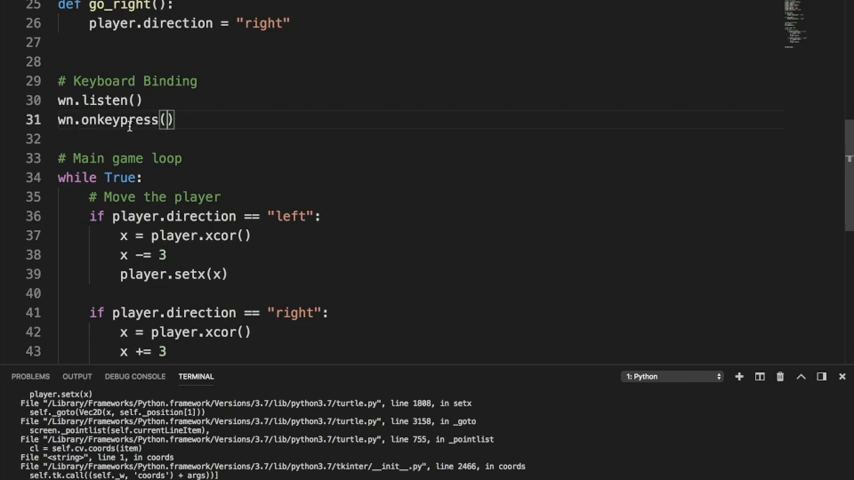
type("go_left, \"Left")
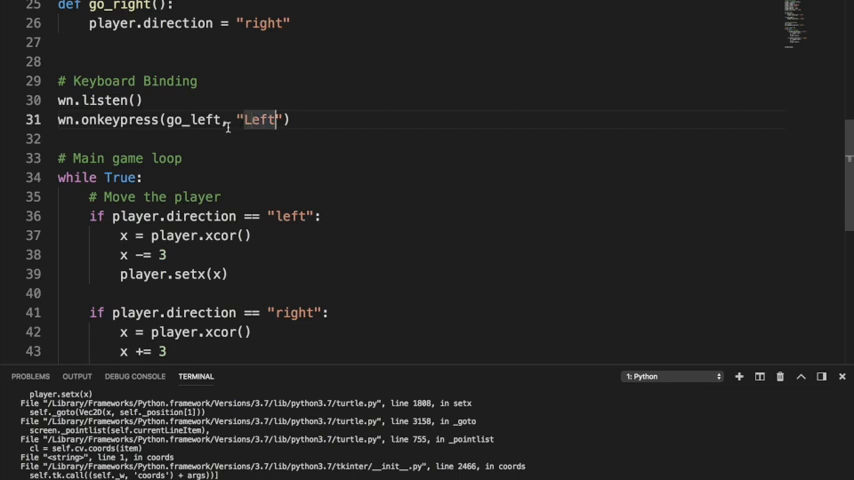
type("a")
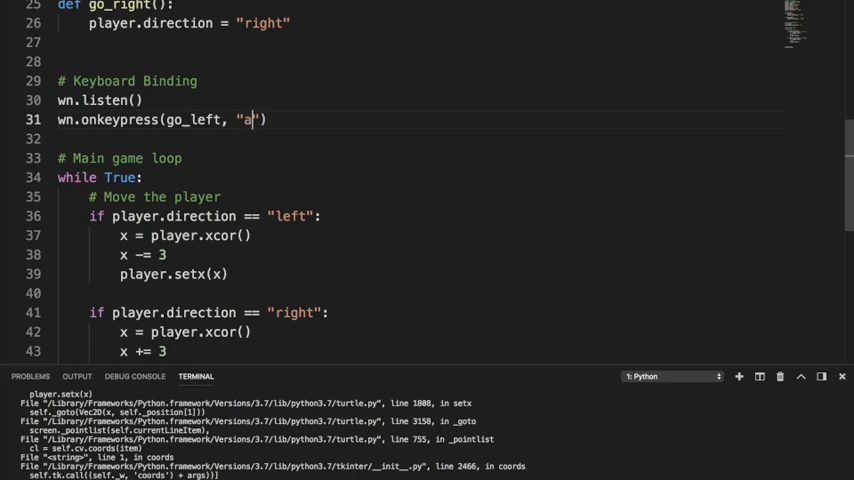
type("A")
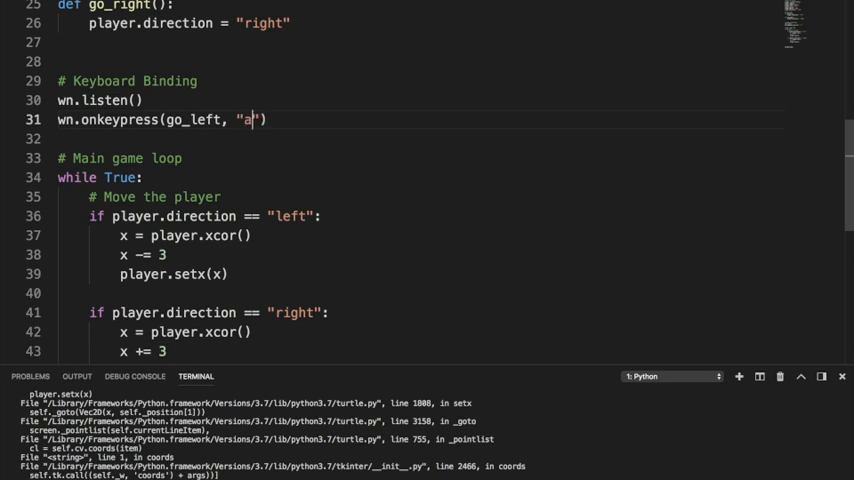
type("Left")
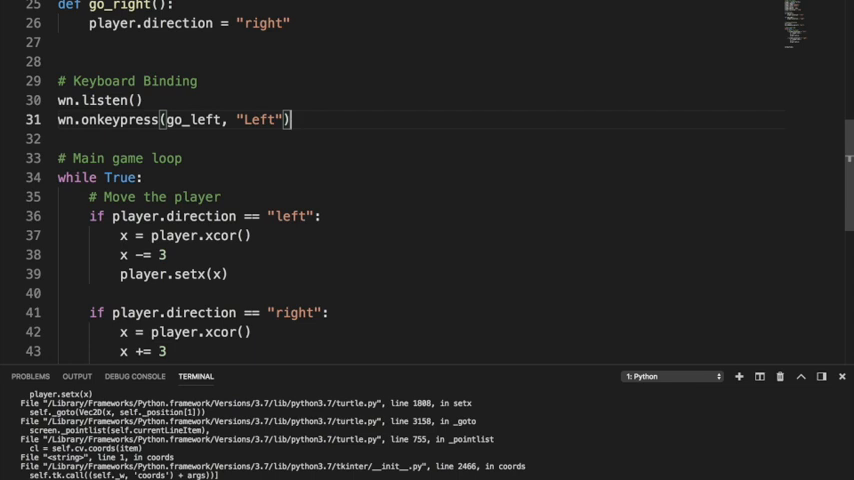
Bind the Right key to go_right with wn.onkeypress(go_right, "Right")
type("wn.")
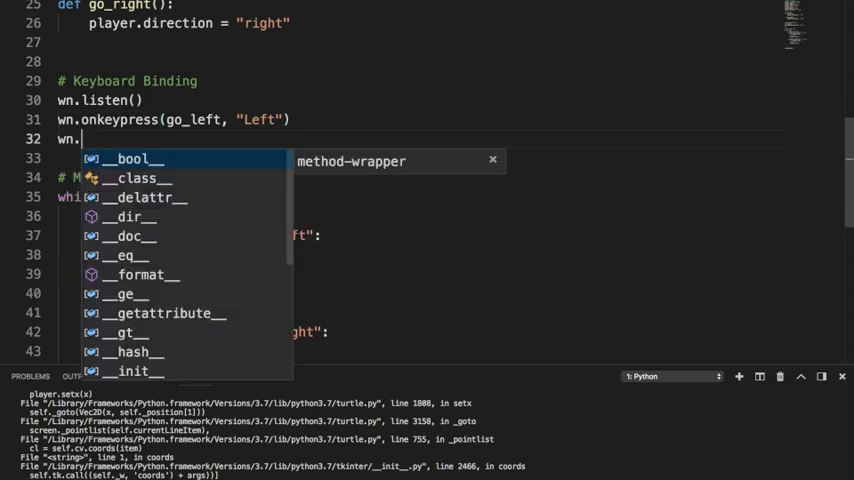
type("onkeypress")
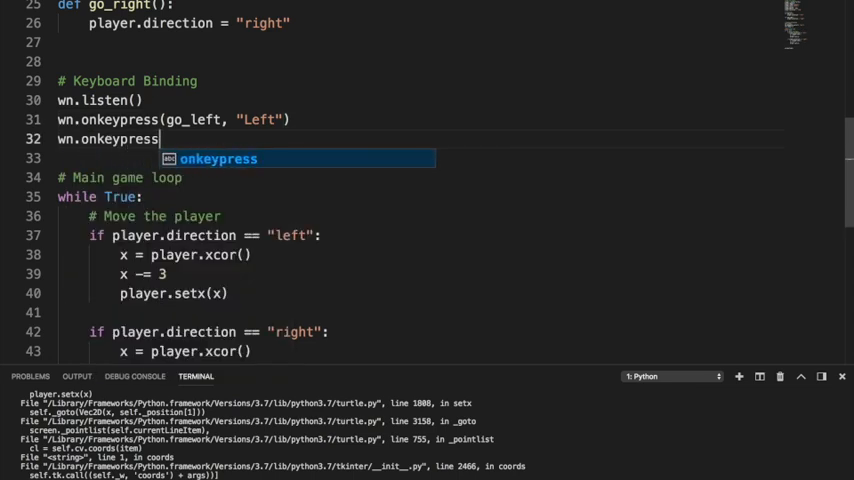
type("(go_right")
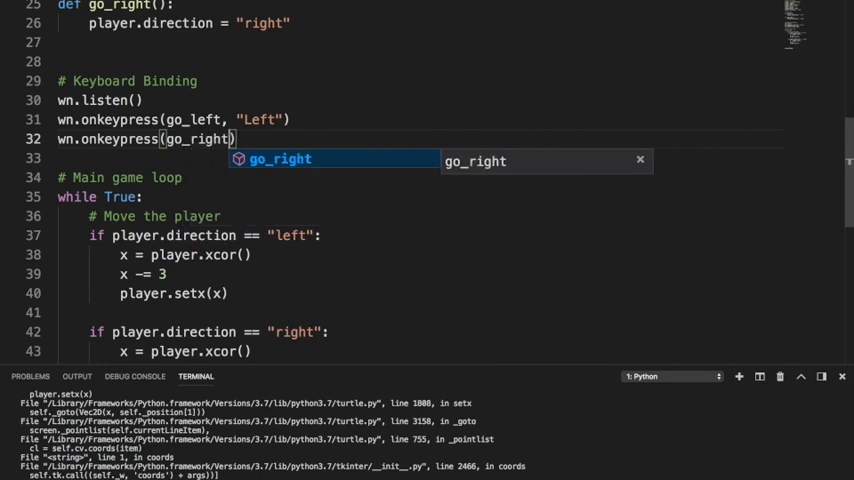
type(", \"Right\"")
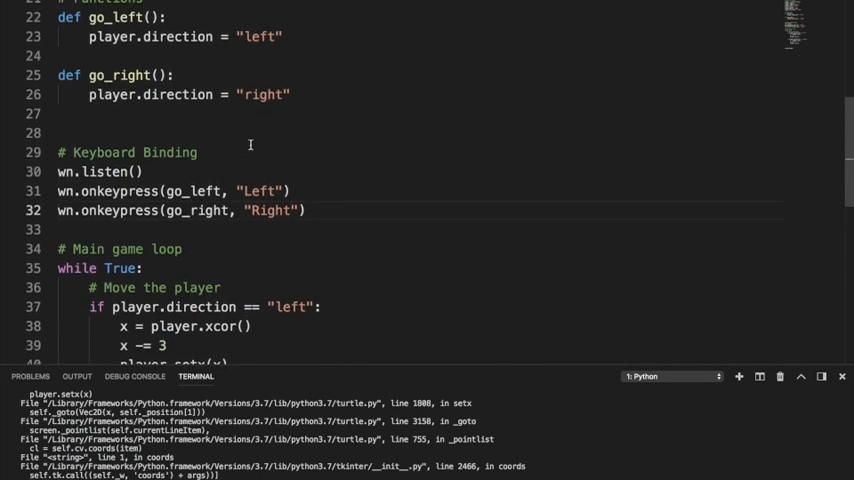
Run the key-bound script, then force-quit the unresponsive Python game and dismiss the Force Quit window
right_click(130, 172)
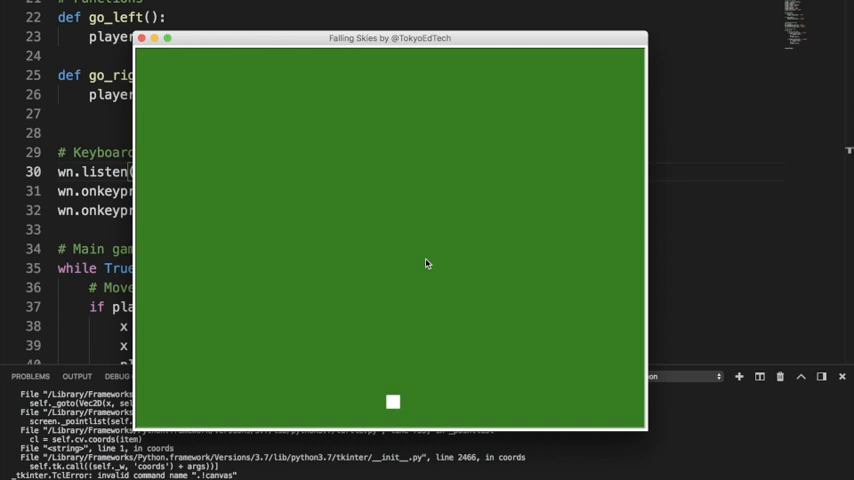
mouse_move(264, 58)
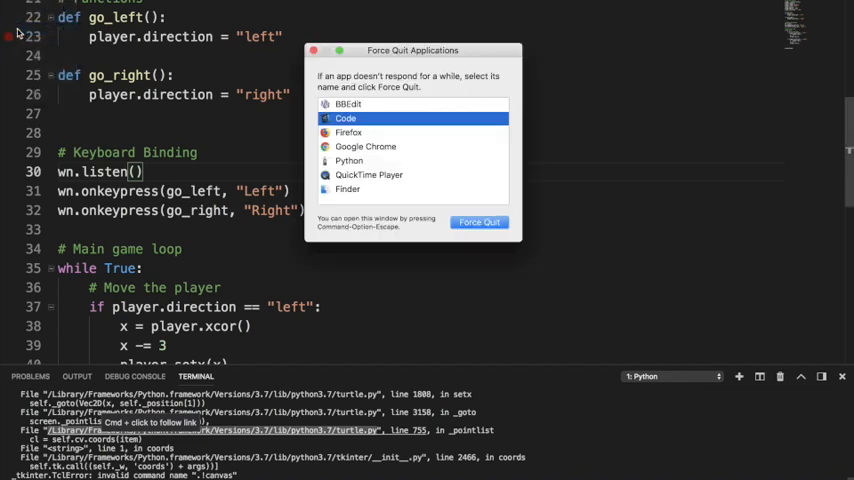
left_click(348, 160)
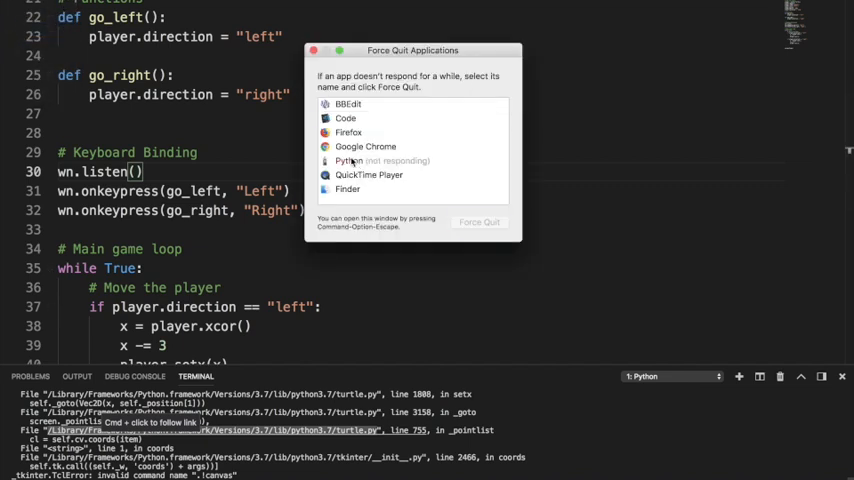
left_click(478, 222)
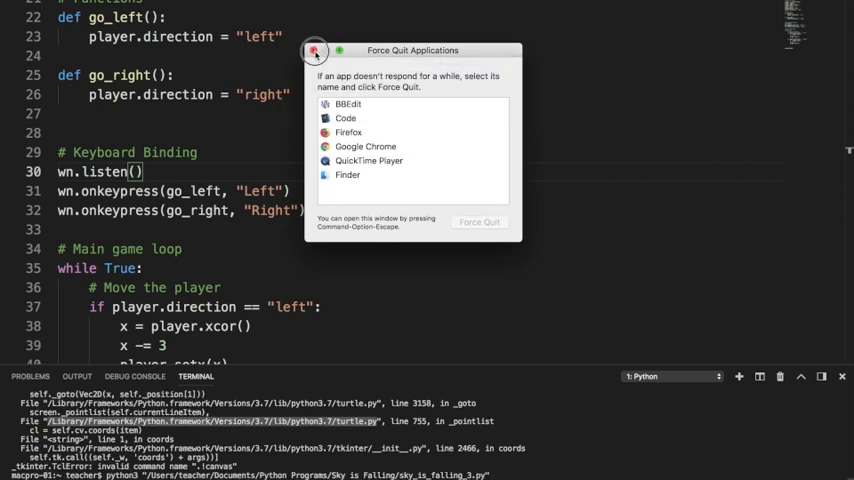
left_click(314, 52)
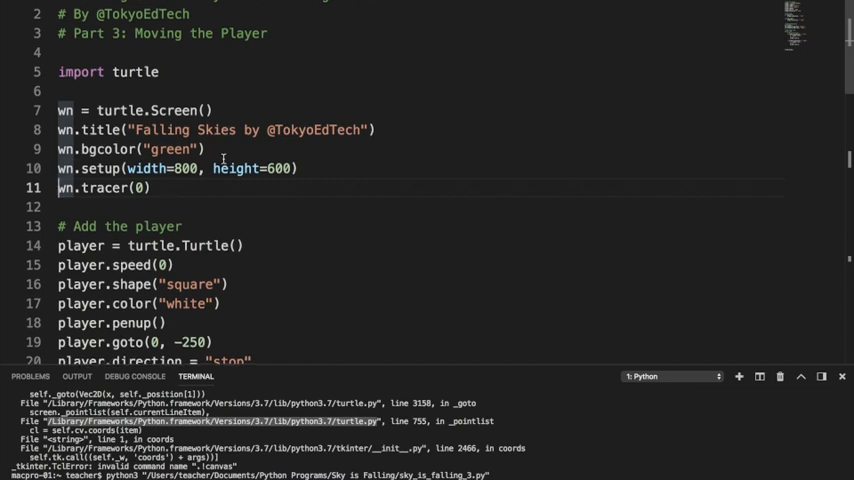
Start the main loop with an # Update screen comment followed by wn.update()
scroll("down", 3)
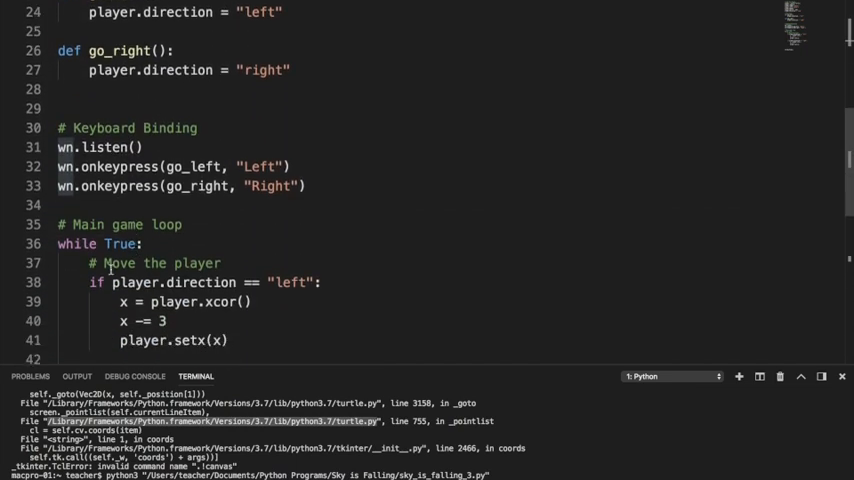
key("Enter")
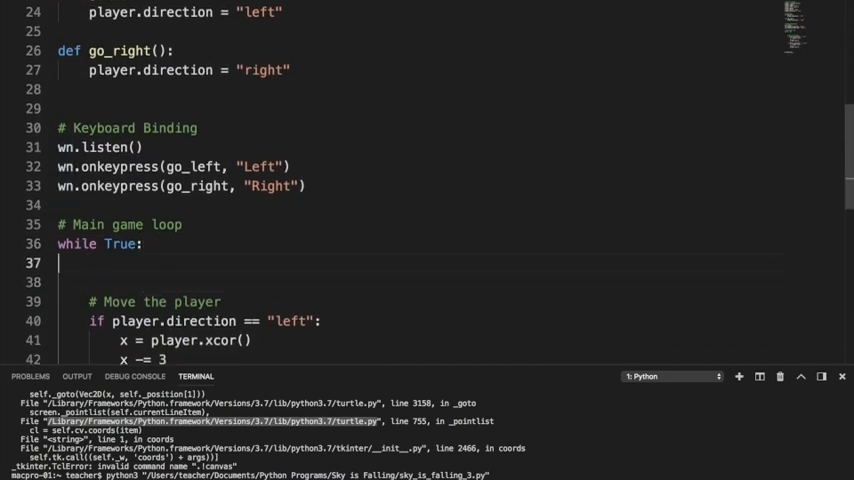
type("# Update screen")
type("wn")
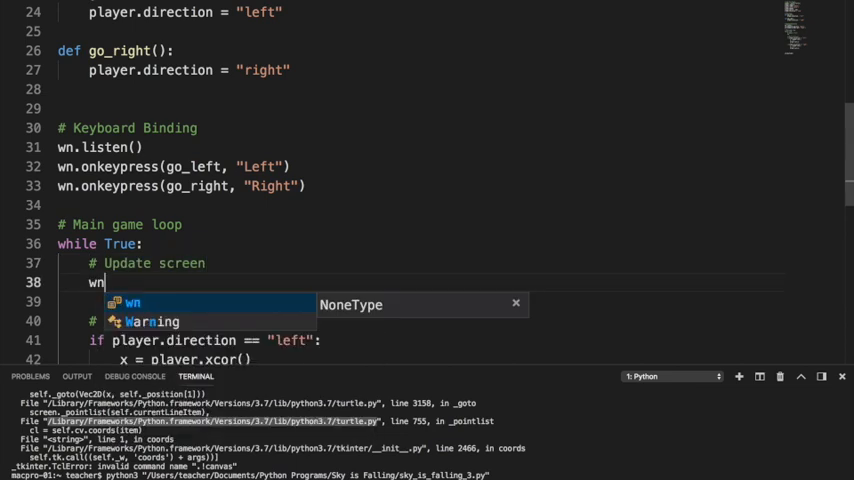
type(".update()")
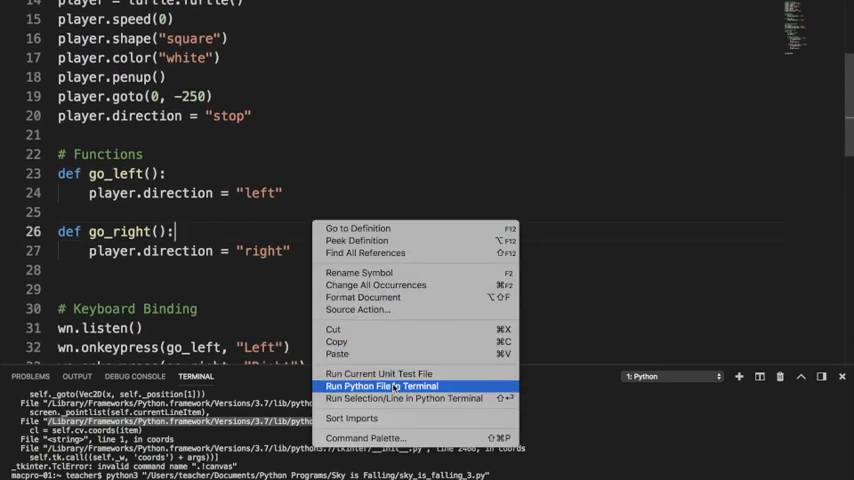
Run the script to show the green Falling Skies window with the white square, then close it
left_click(380, 386)
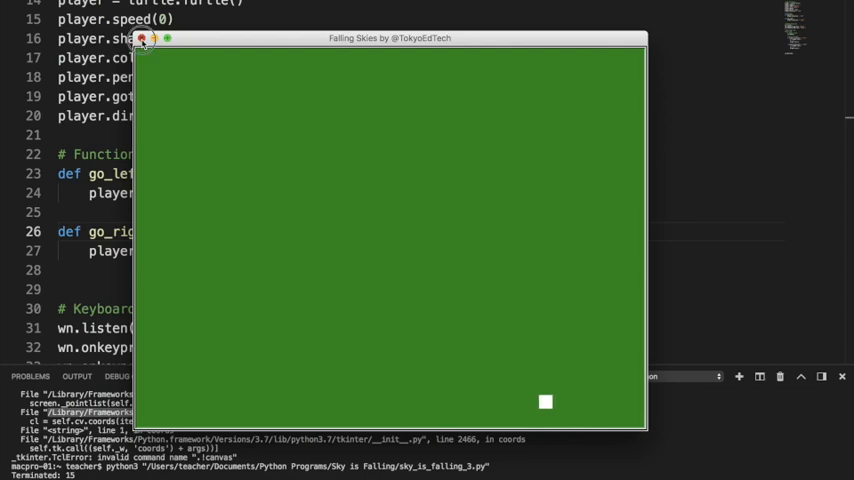
left_click(144, 38)
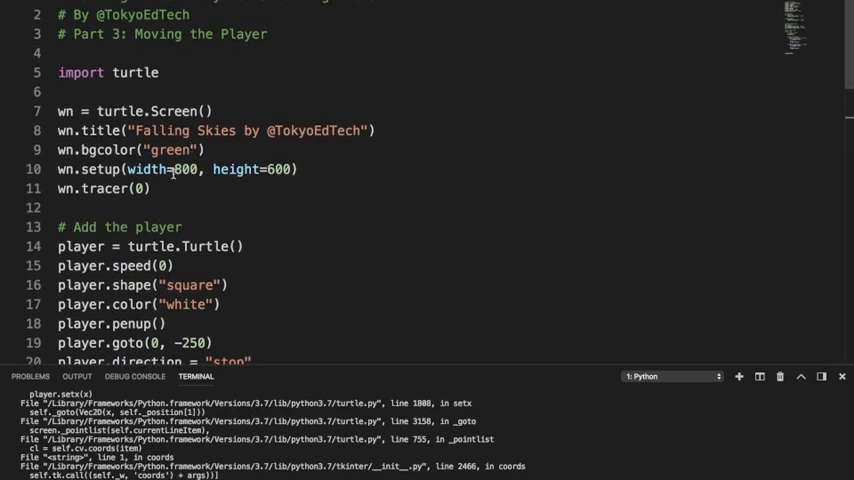
double_click(88, 188)
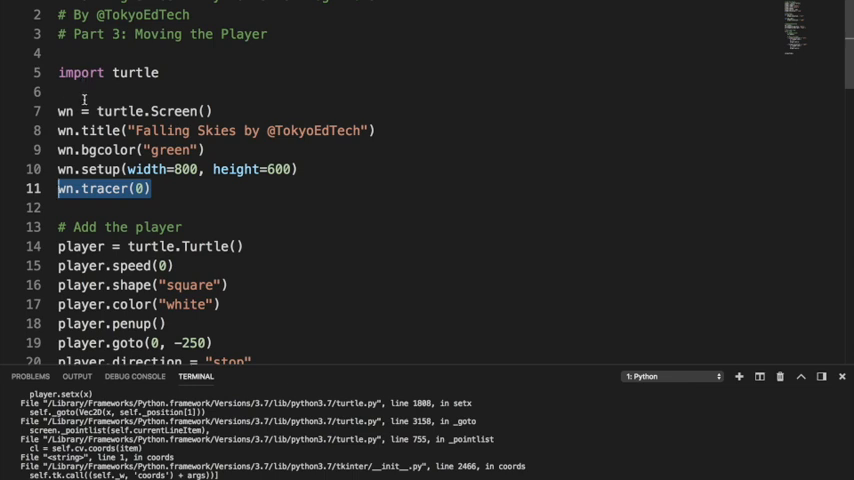
scroll("down", 3)
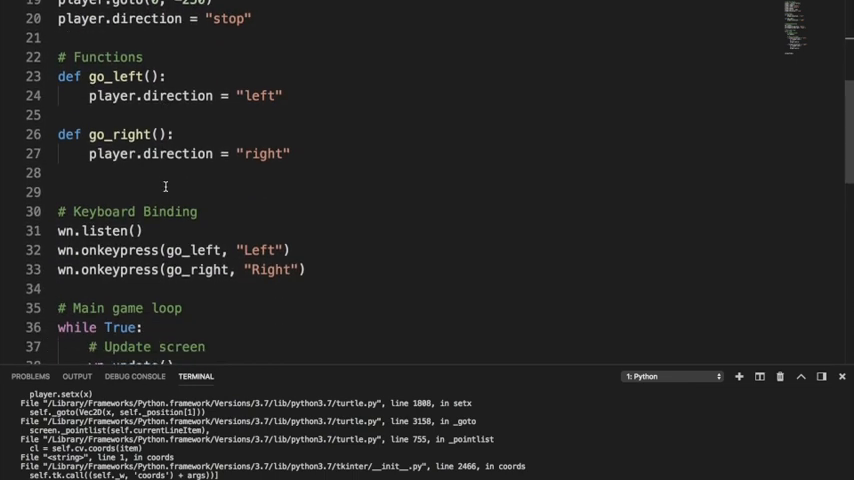
scroll("down", 3)
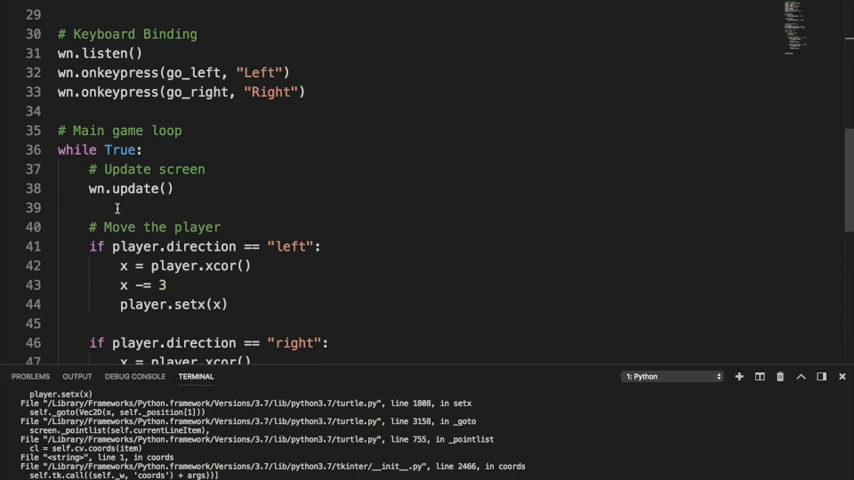
scroll("up", 3)
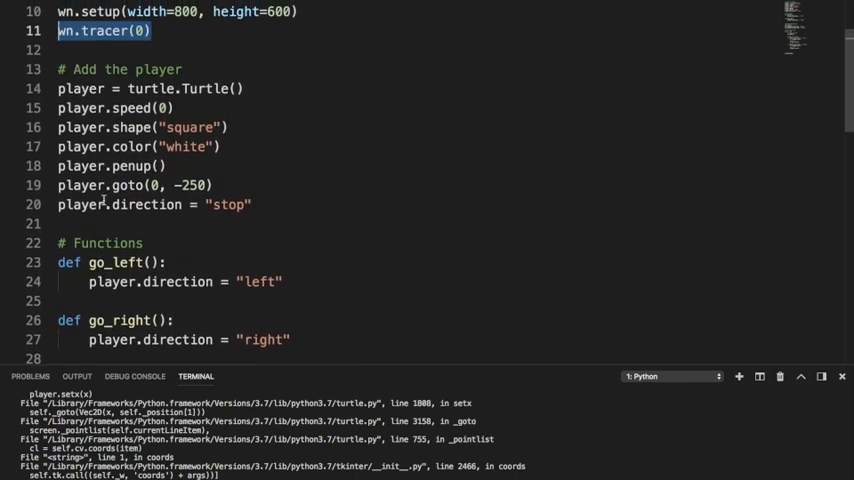
double_click(150, 204)
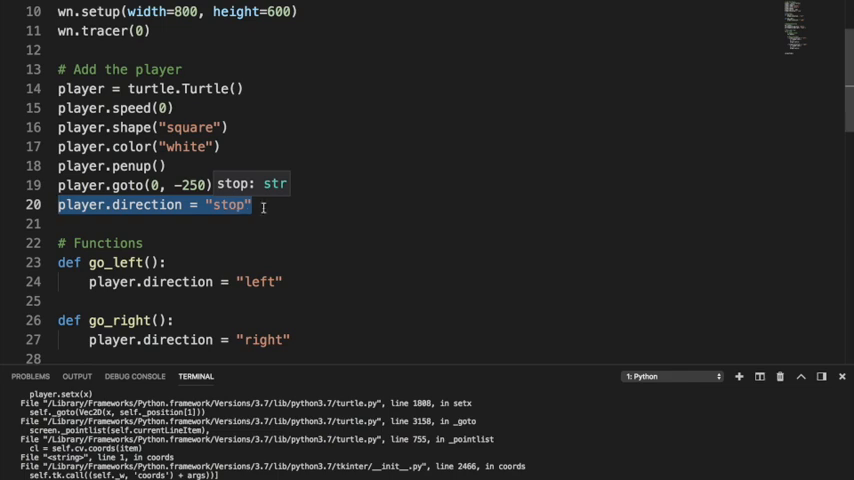
scroll("down", 3)
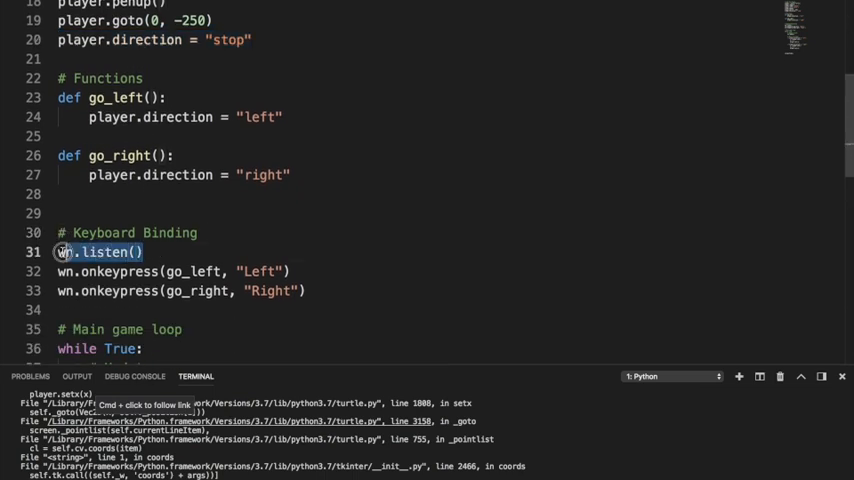
double_click(100, 252)
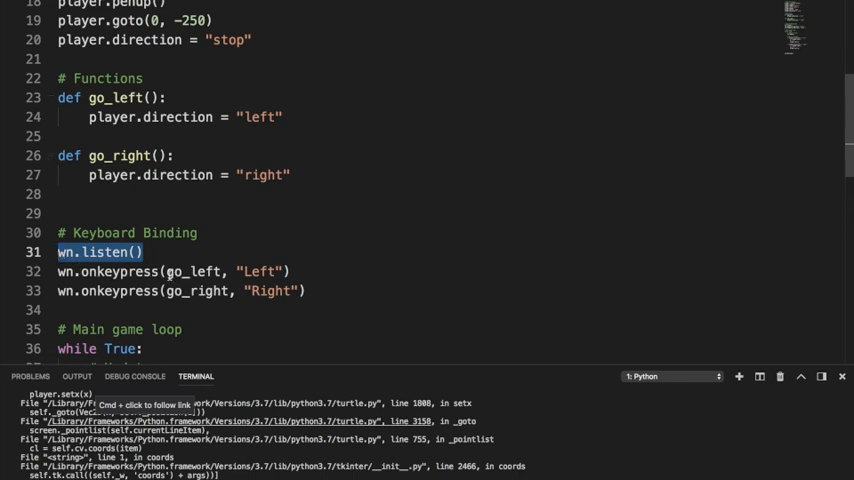
double_click(194, 272)
type("a")
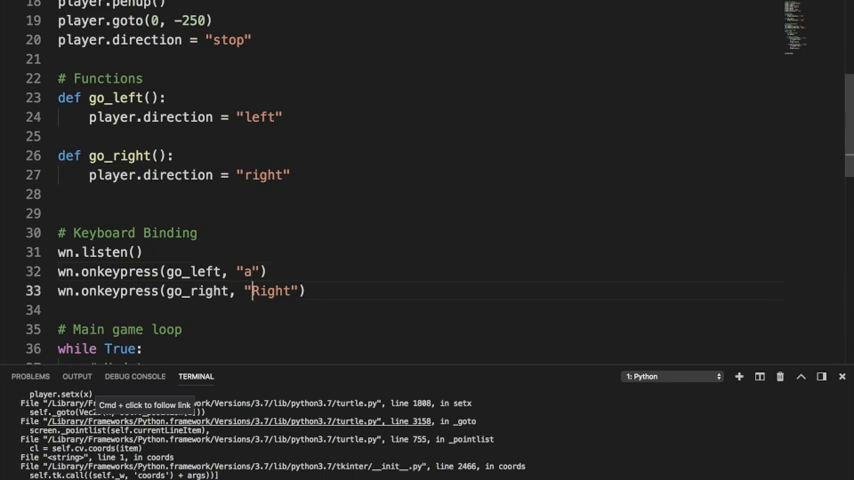
type("d")
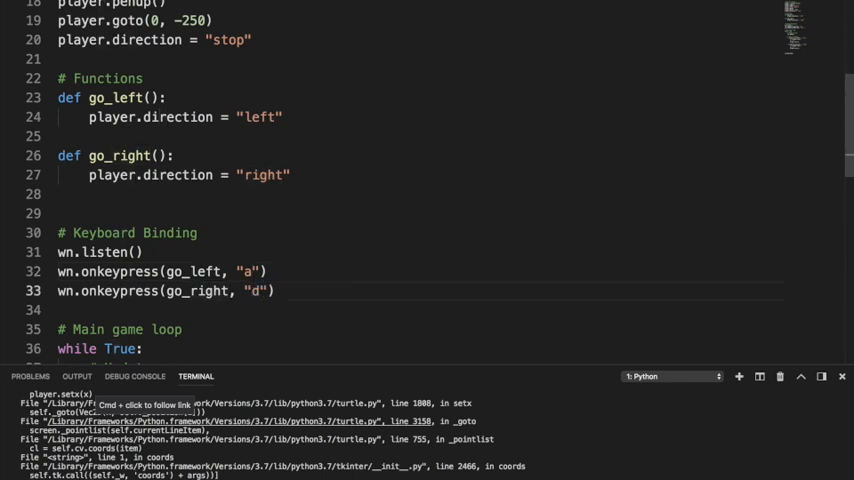
type("Rigt")
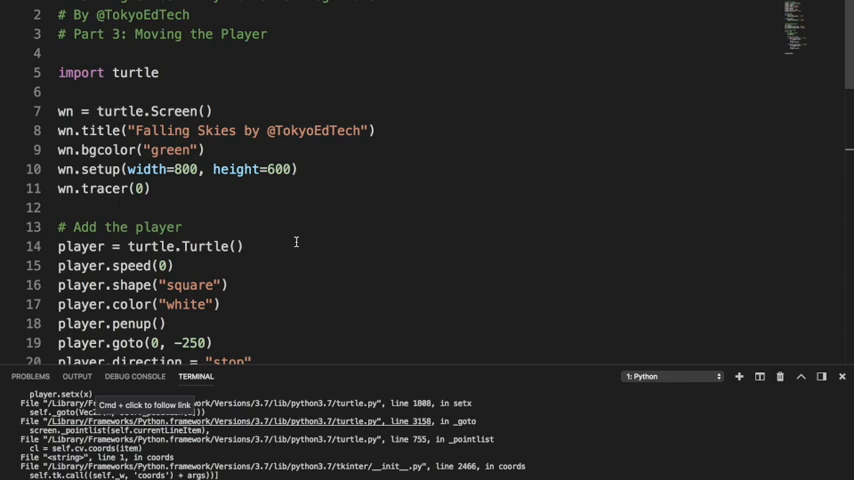
mouse_move(380, 188)
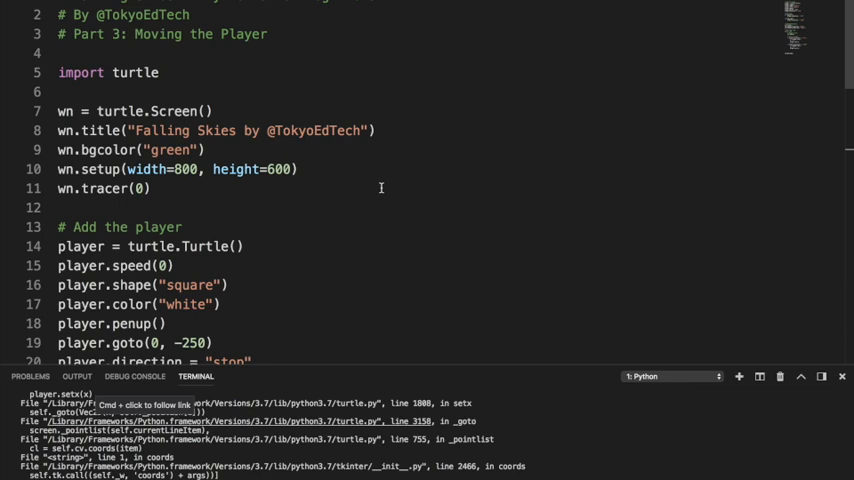
mouse_move(460, 32)
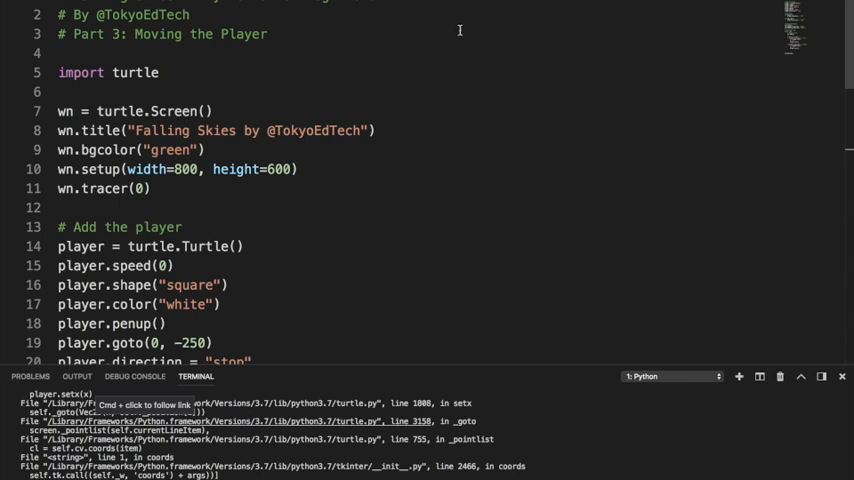